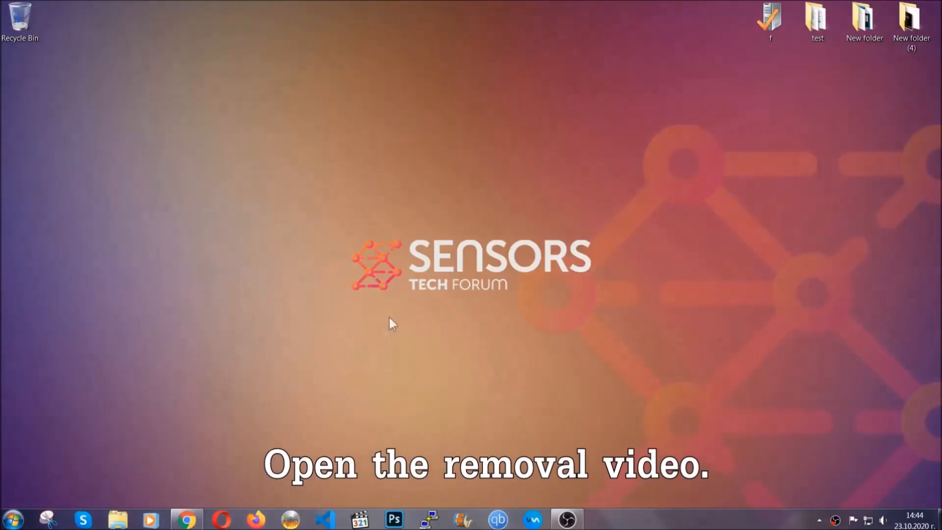
# Step: From the removal video's description, reach the SensorsTechForum article and download the SpyHunter malware removal tool
pyautogui.click(186, 520)
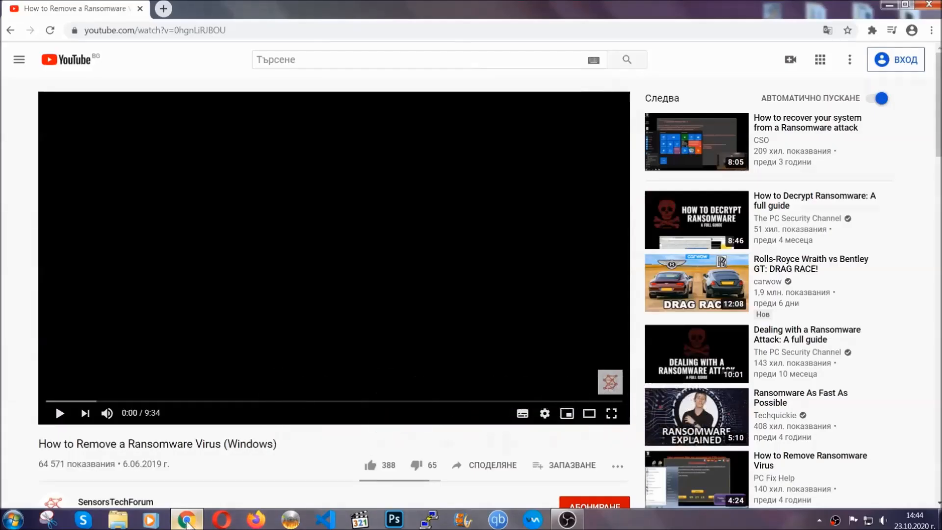
pyautogui.scroll(-3)
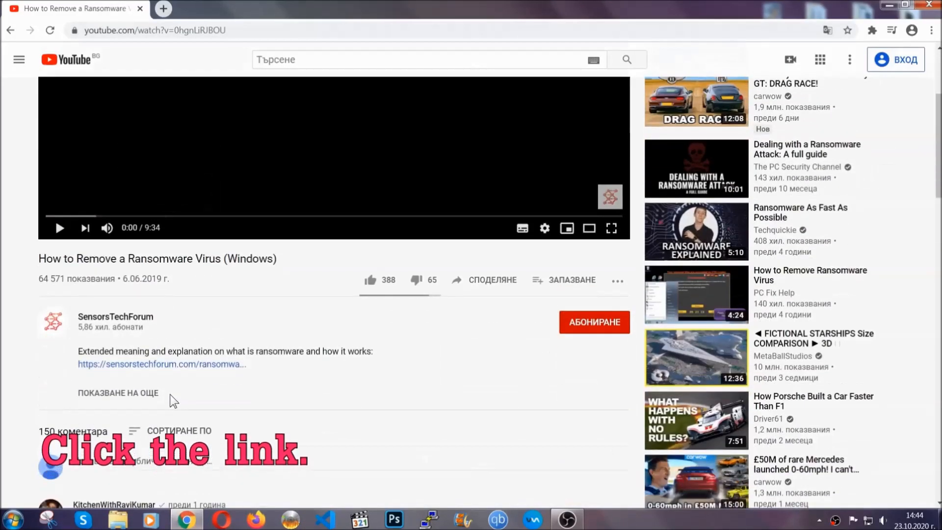
pyautogui.click(161, 364)
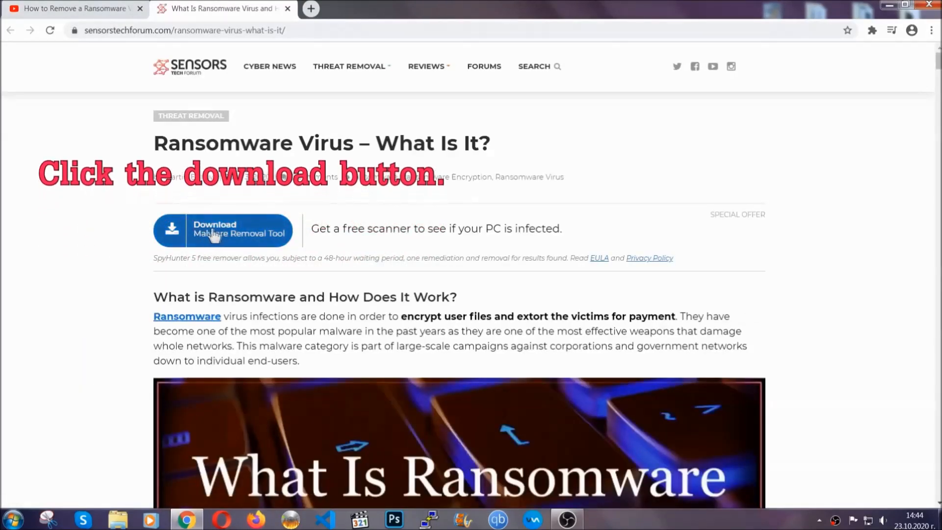
pyautogui.click(223, 235)
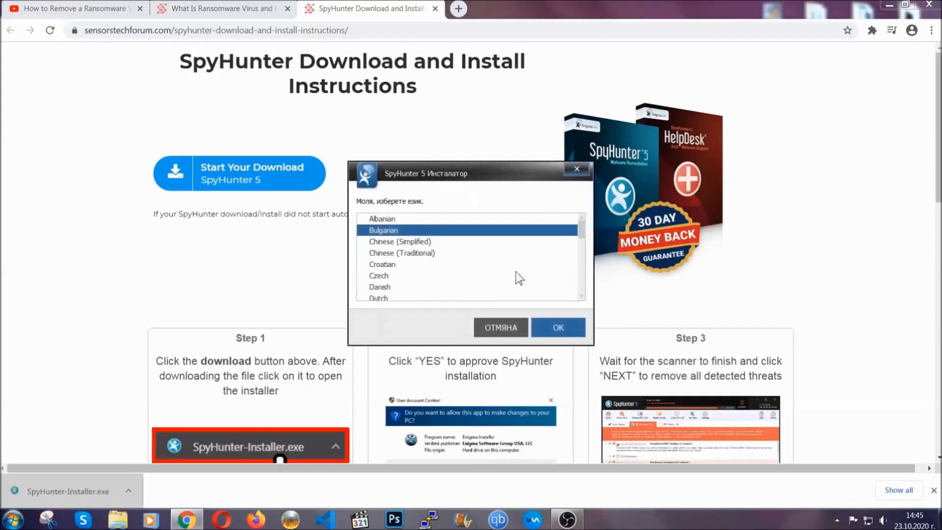
# Step: Install SpyHunter 5 in English, accepting the EULA, and finish setup so it runs its scan
pyautogui.scroll(-3)
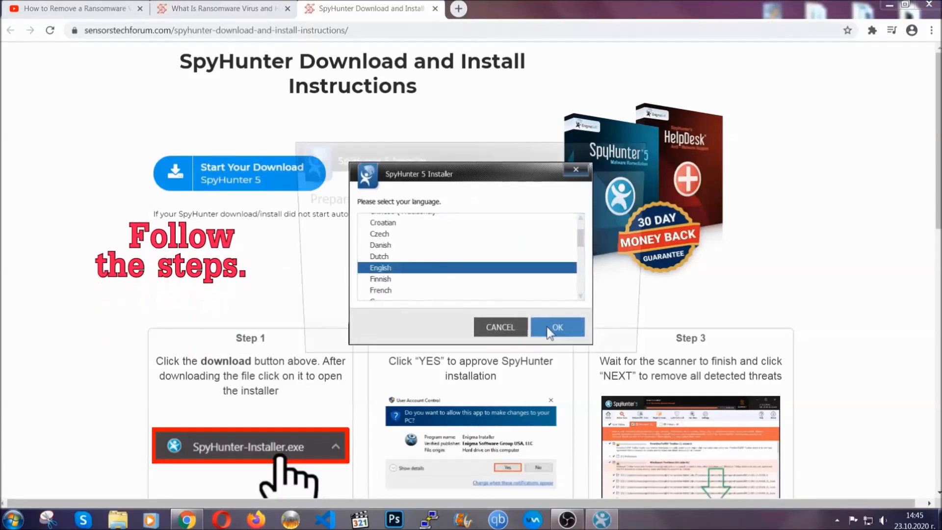
pyautogui.click(556, 328)
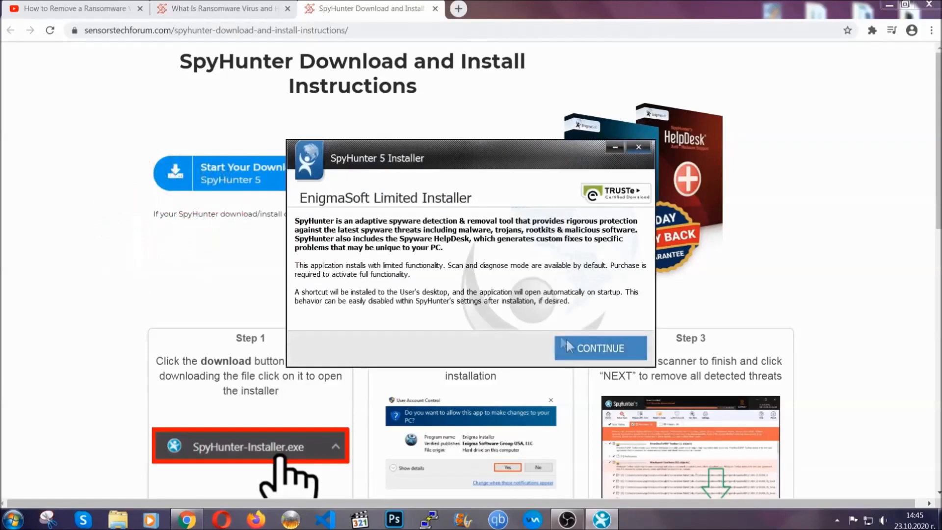
pyautogui.click(600, 348)
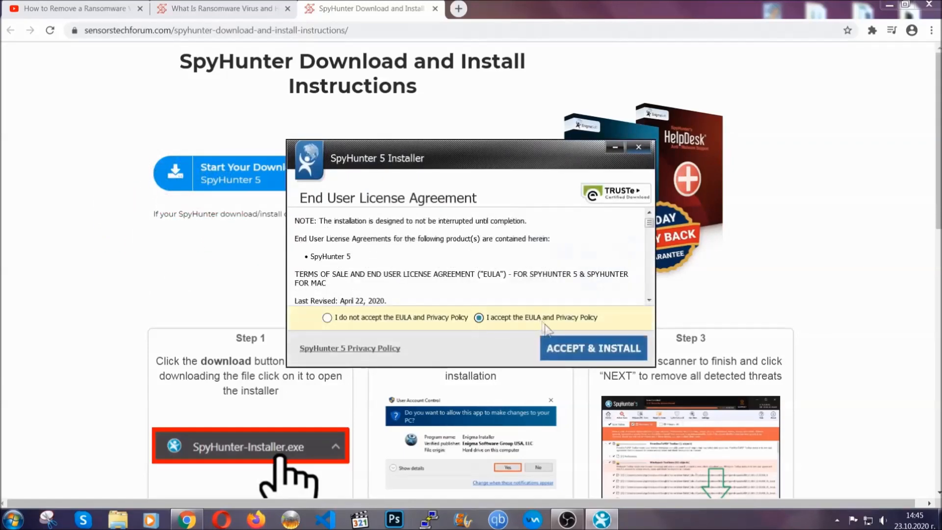
pyautogui.click(593, 348)
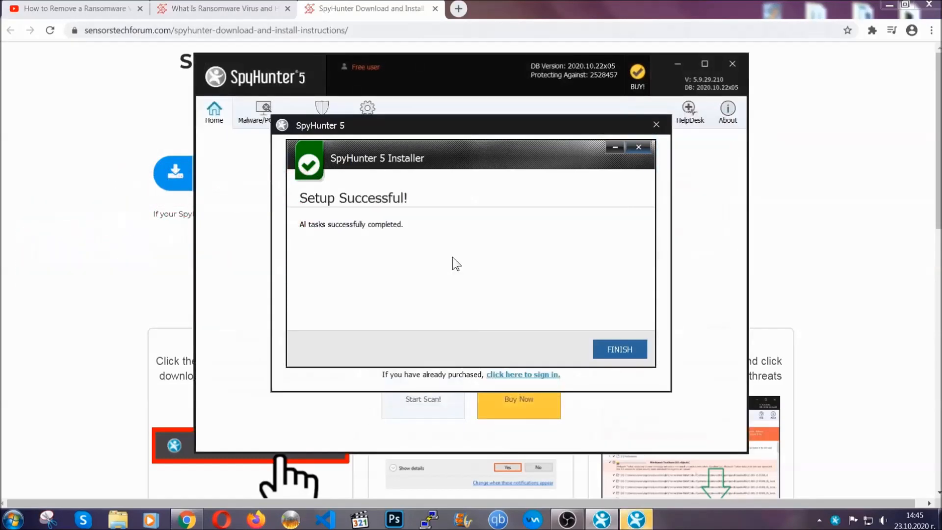
pyautogui.click(620, 350)
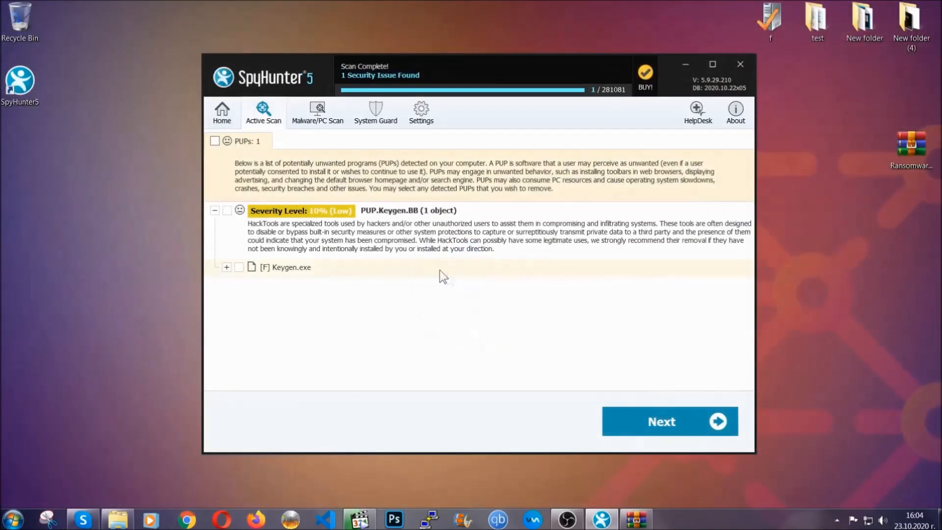
# Step: Proceed with removing the detected PUP.Keygen.BB threat (Keygen.exe)
pyautogui.click(213, 141)
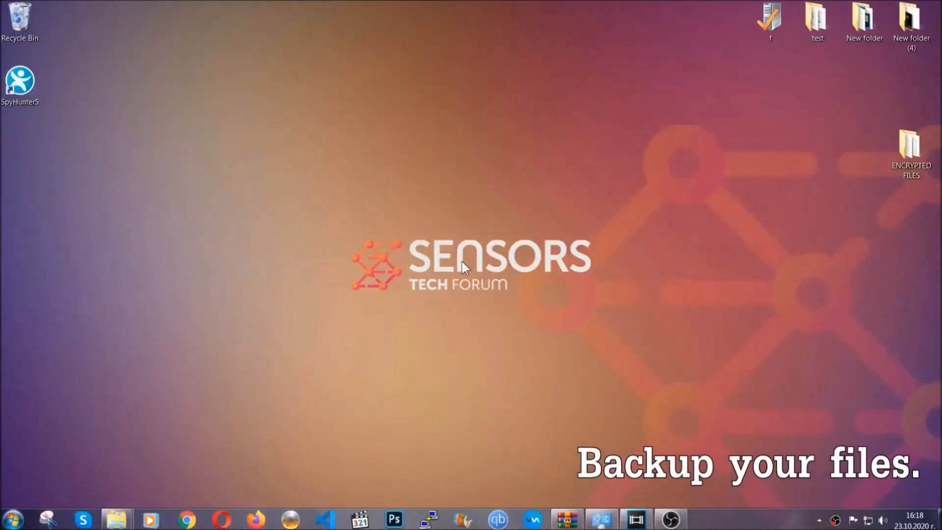
# Step: Copy all six encrypted .efji files from the ENCRYPTED FILES folder
pyautogui.click(910, 147)
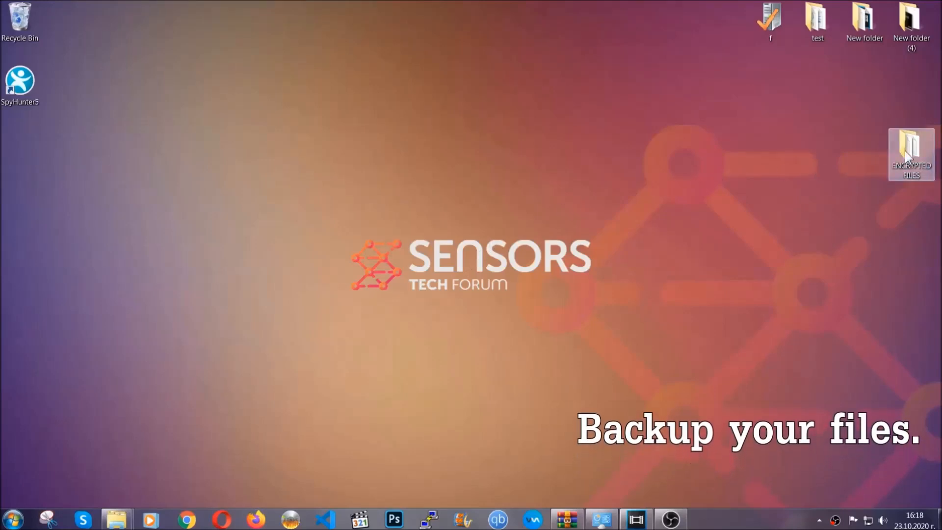
pyautogui.doubleClick(906, 149)
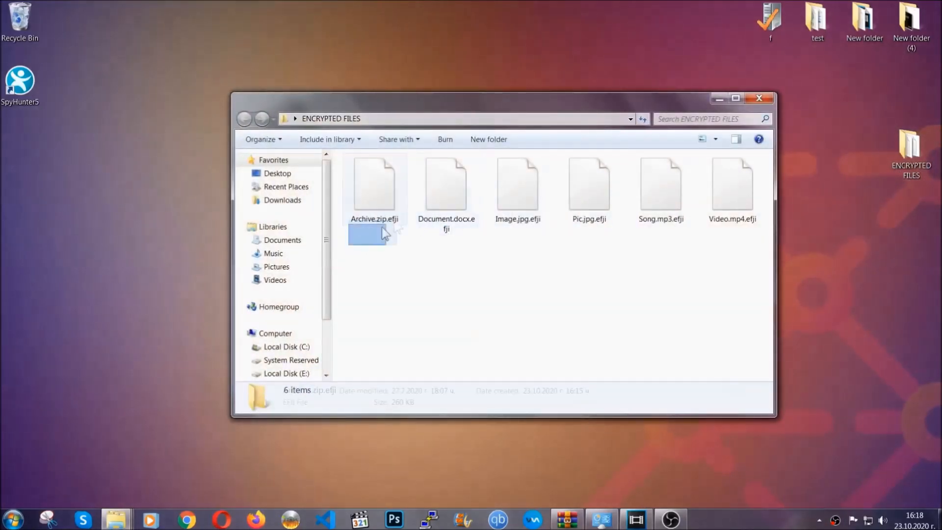
pyautogui.rightClick(732, 186)
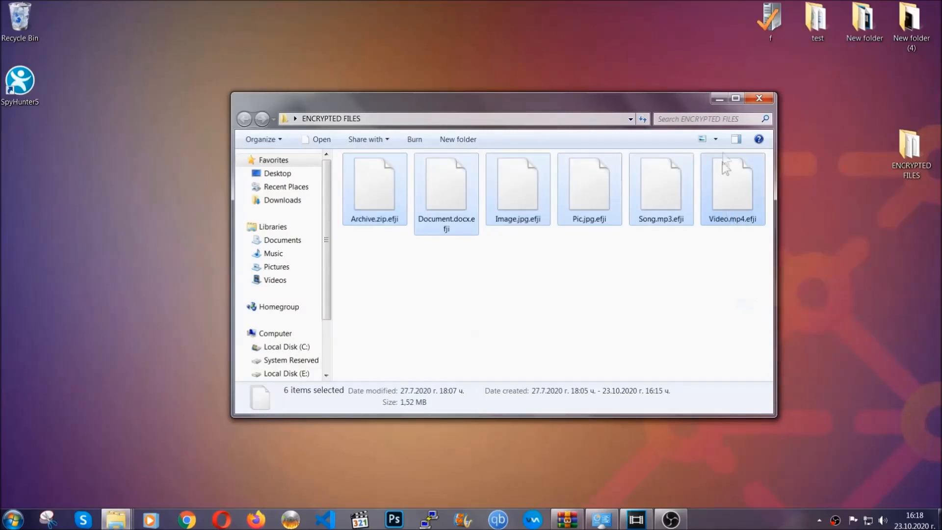
pyautogui.click(758, 98)
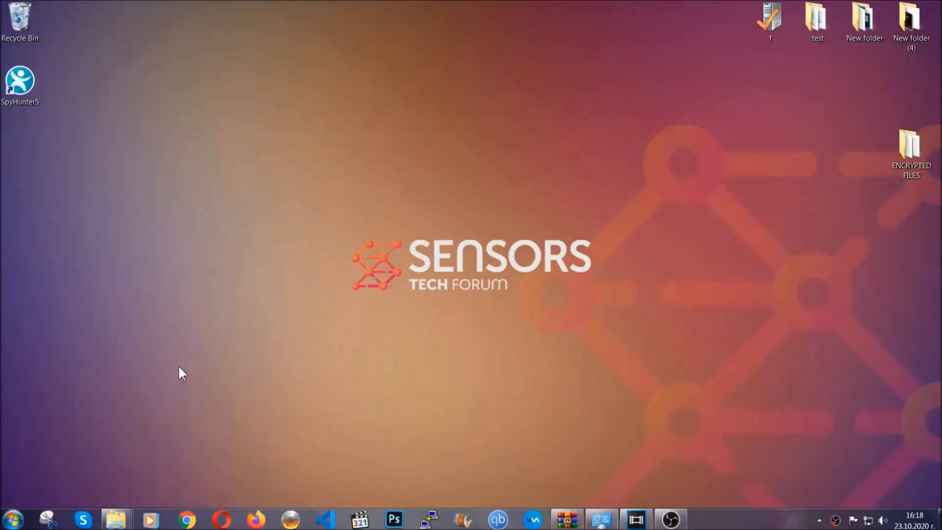
# Step: Paste the copied files onto FLASH DRIVE (H:) and close the Explorer window
pyautogui.click(112, 525)
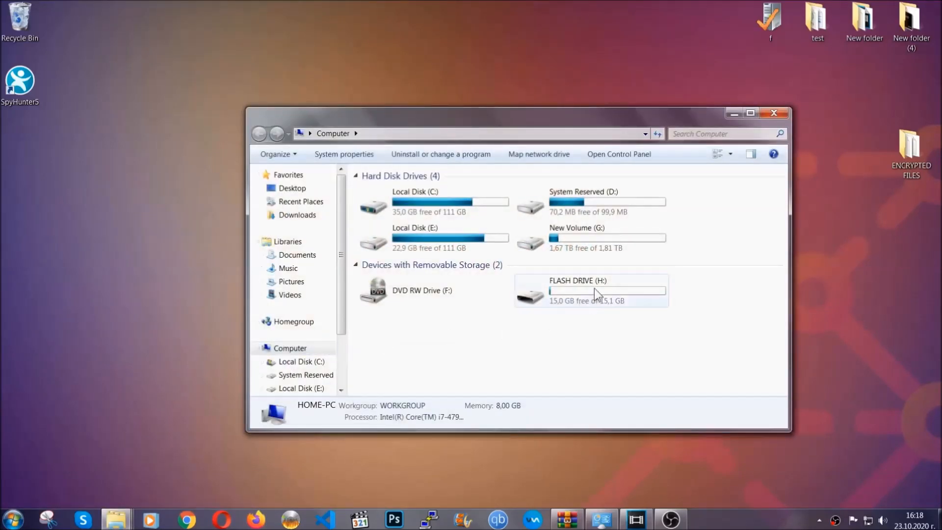
pyautogui.doubleClick(590, 289)
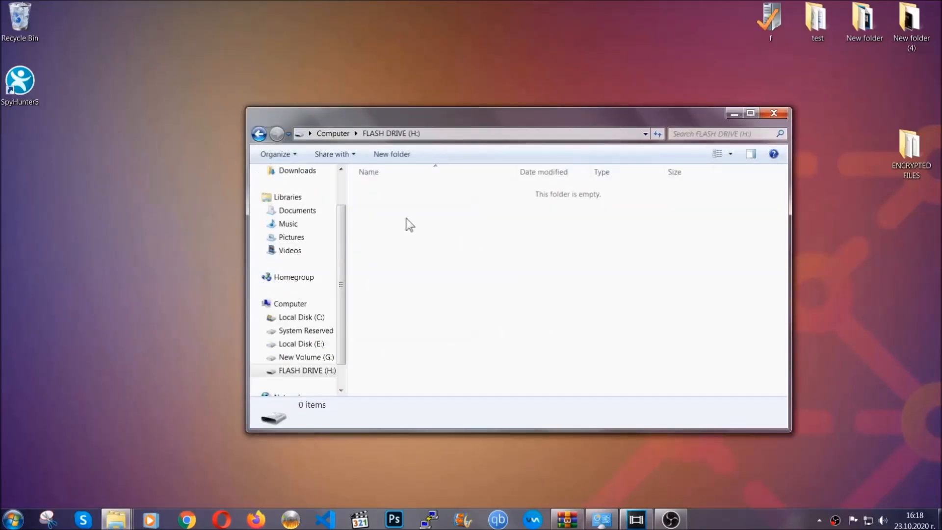
pyautogui.rightClick(410, 224)
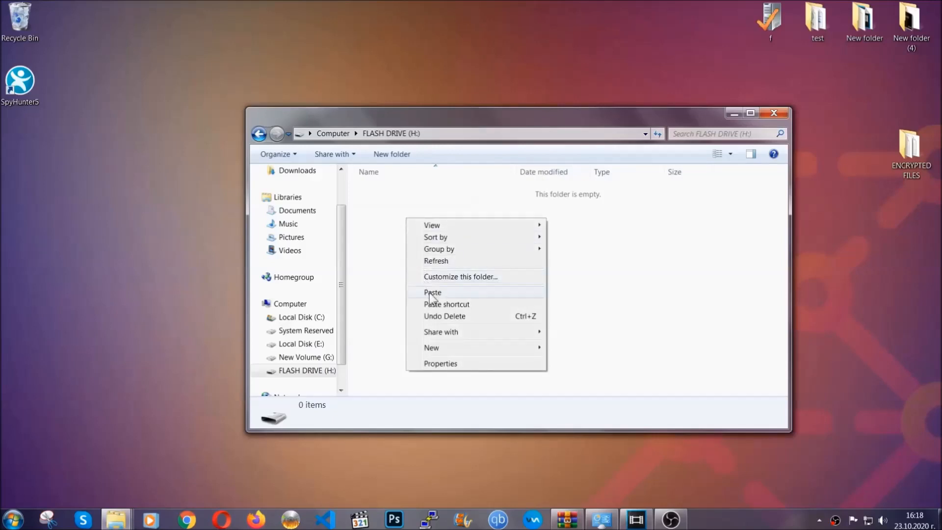
pyautogui.click(432, 292)
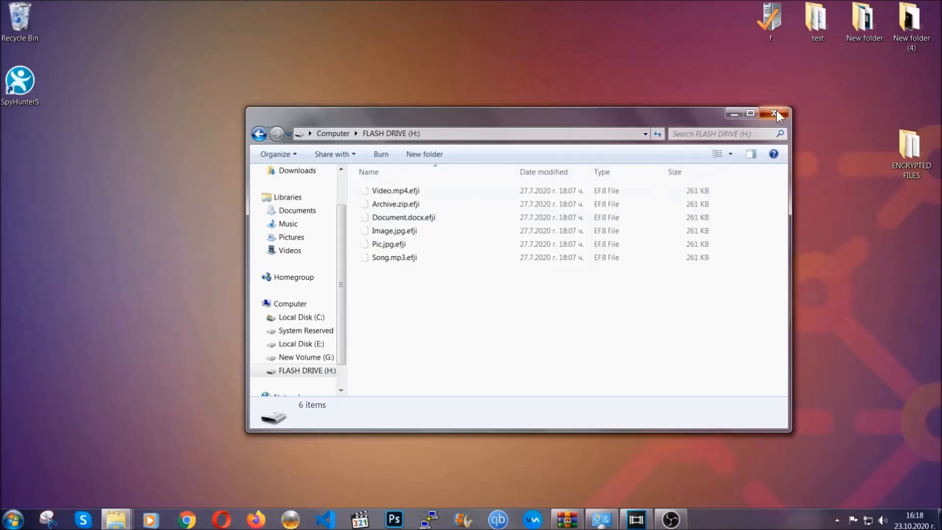
pyautogui.click(773, 113)
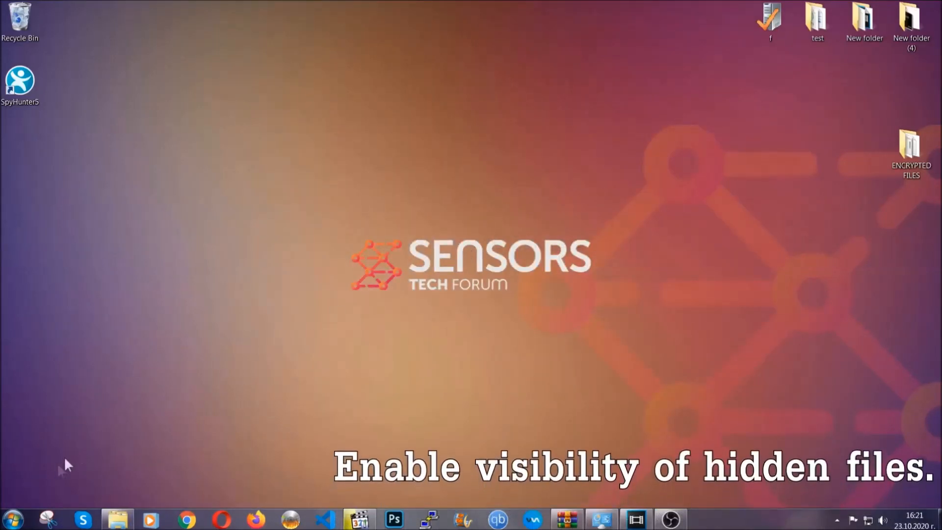
# Step: Via Start search, set Folder Options to show hidden files, folders and drives, then apply and close
pyautogui.click(18, 523)
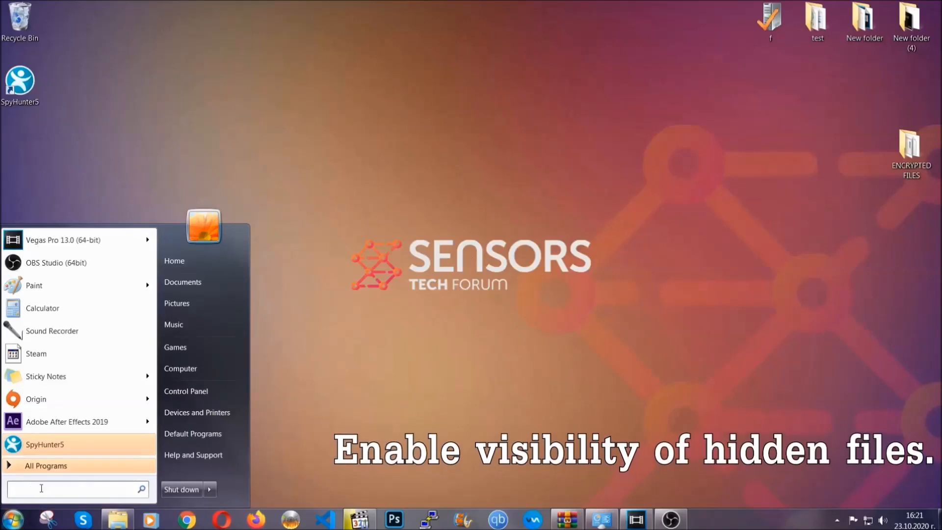
pyautogui.write('s')
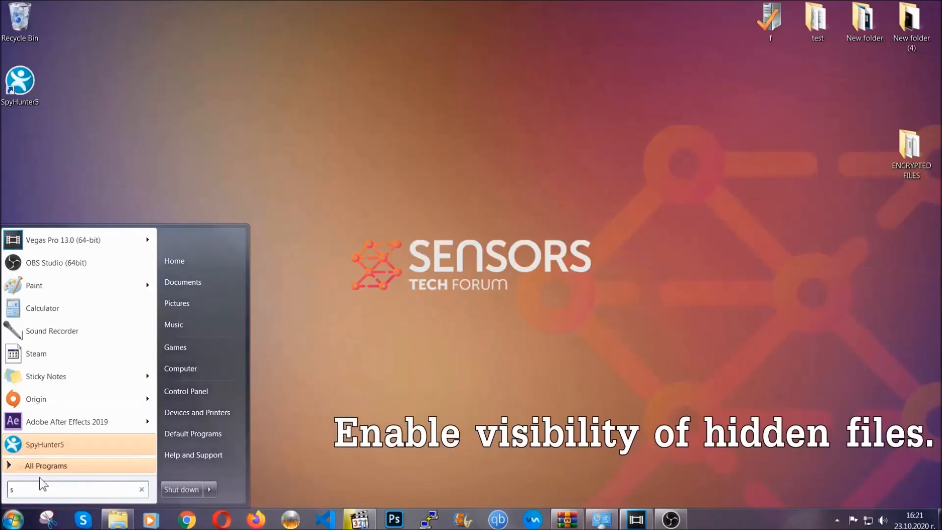
pyautogui.write('how hidden files and folders')
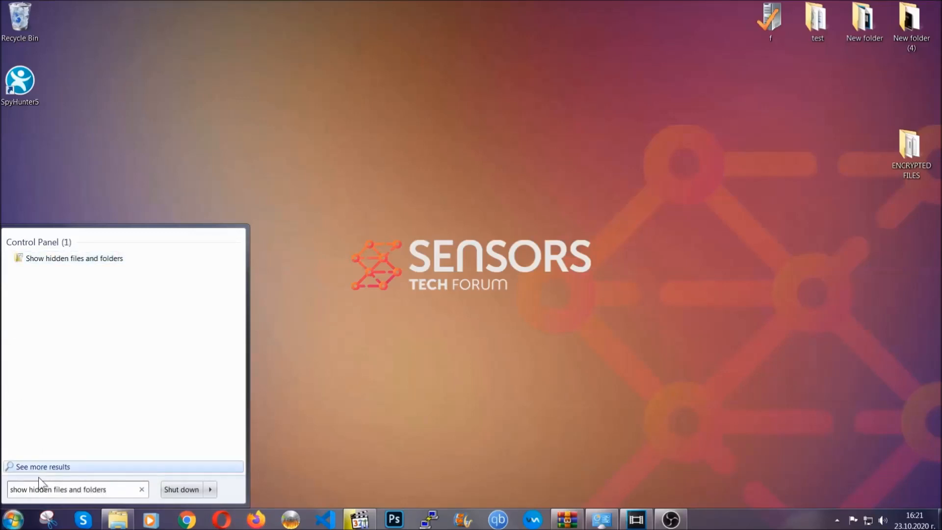
pyautogui.moveTo(110, 265)
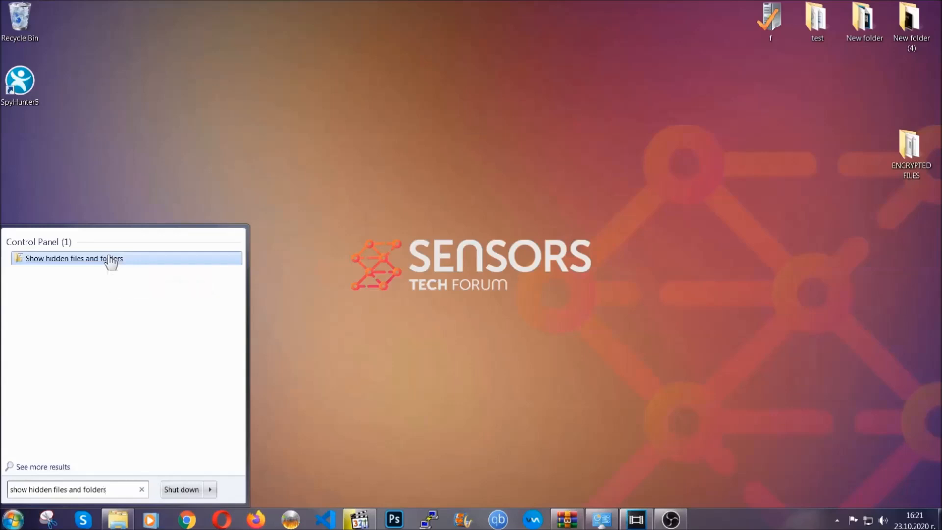
pyautogui.click(75, 258)
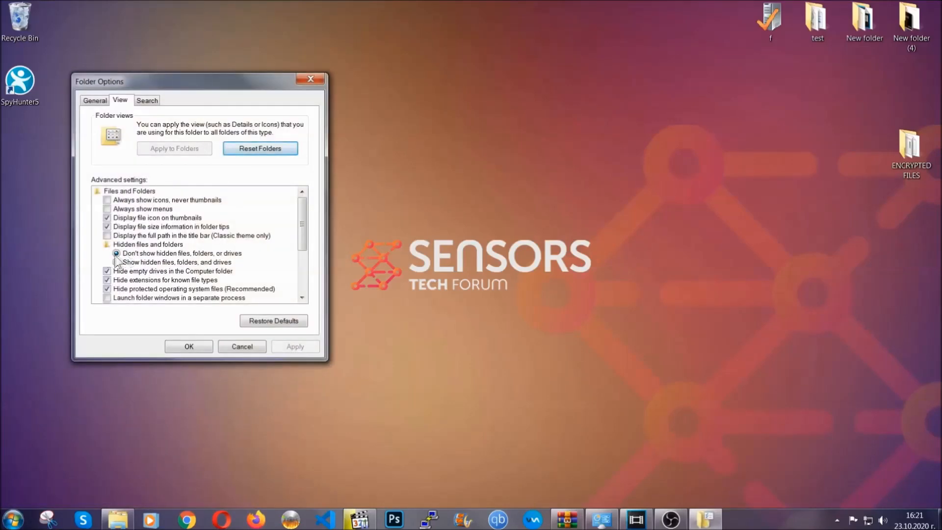
pyautogui.click(116, 262)
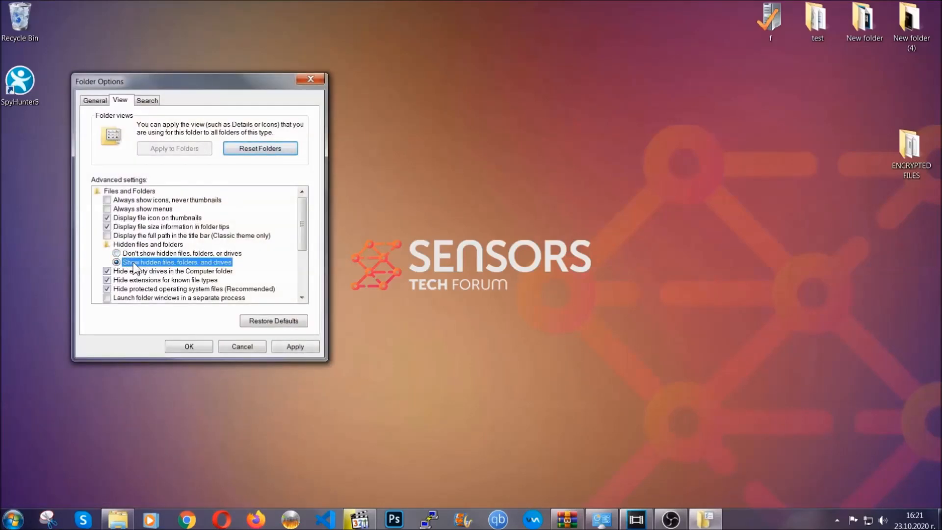
pyautogui.click(294, 346)
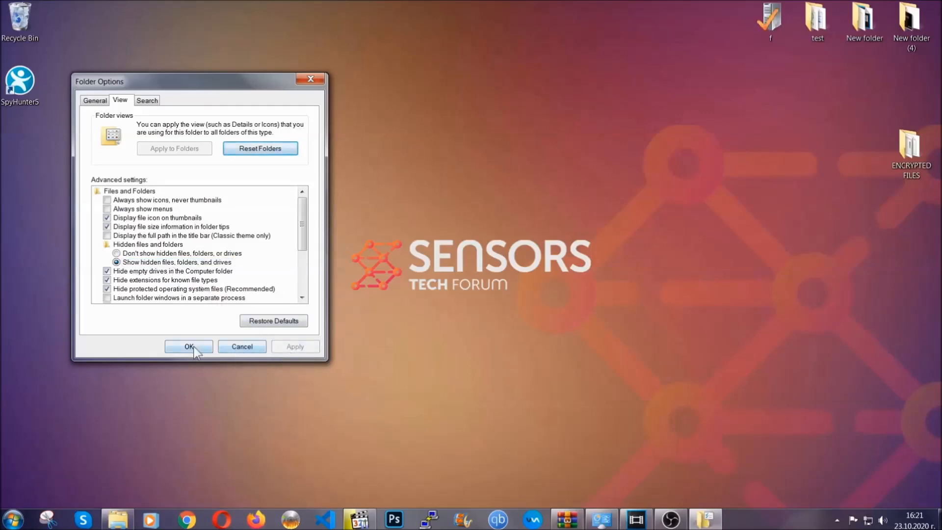
pyautogui.click(188, 346)
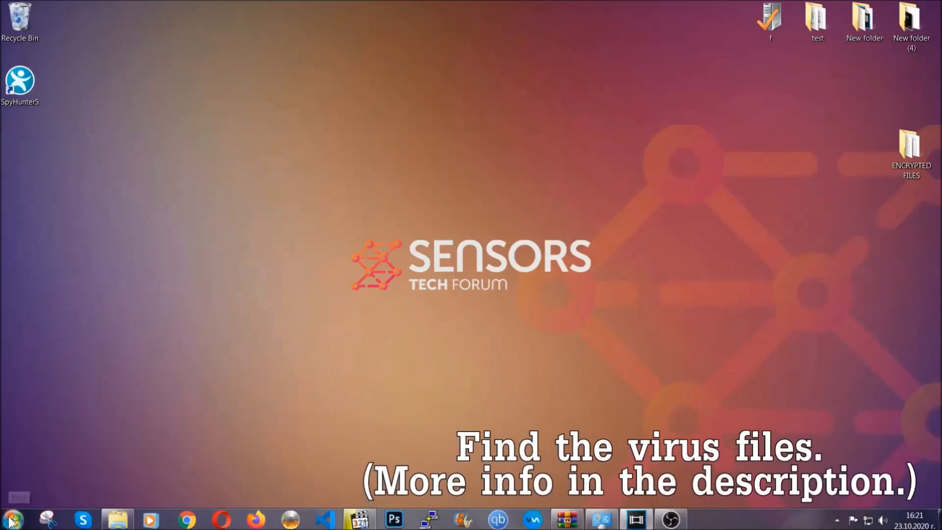
# Step: Search Computer for 'fileextension:exe Example Virus Name' to locate the virus executable
pyautogui.click(9, 521)
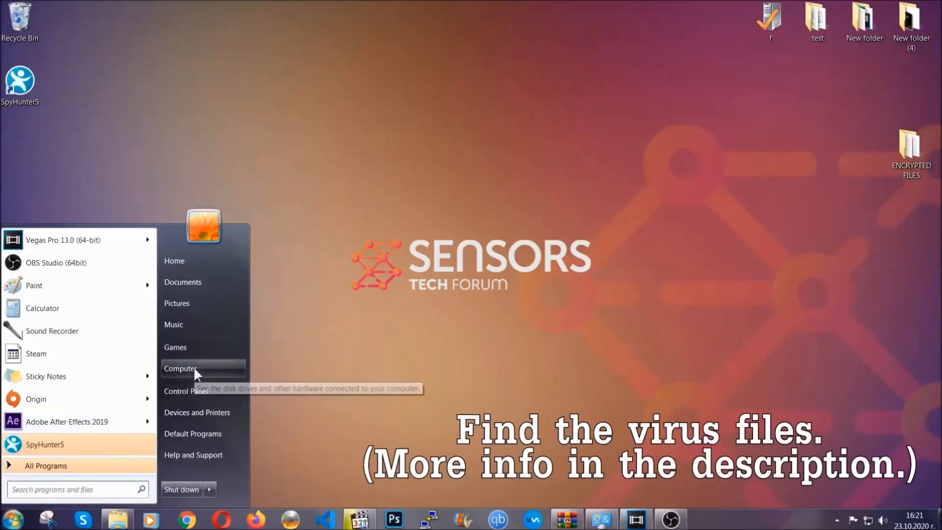
pyautogui.click(180, 368)
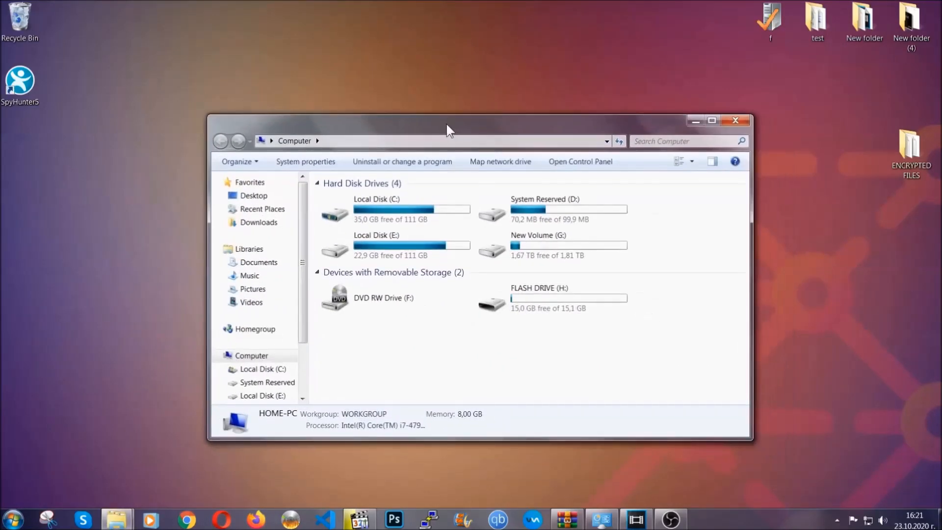
pyautogui.click(685, 141)
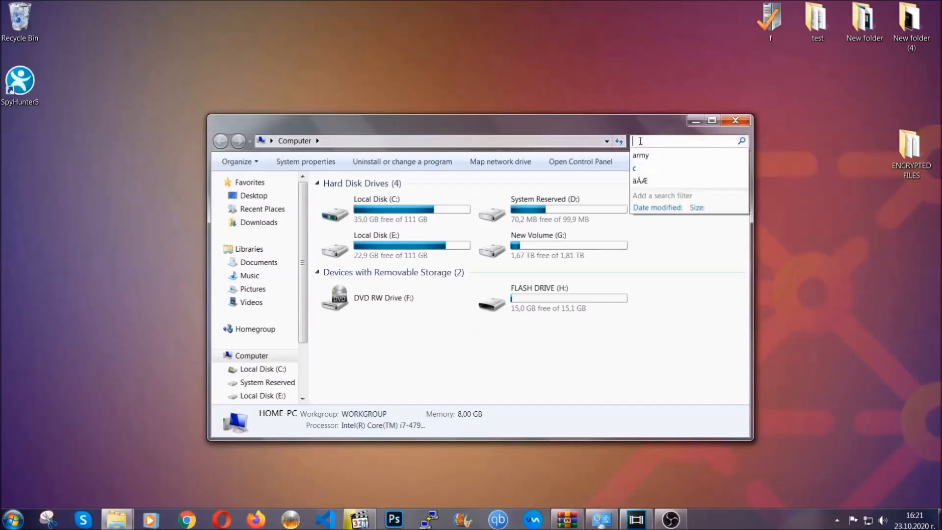
pyautogui.write('fileextension:exe')
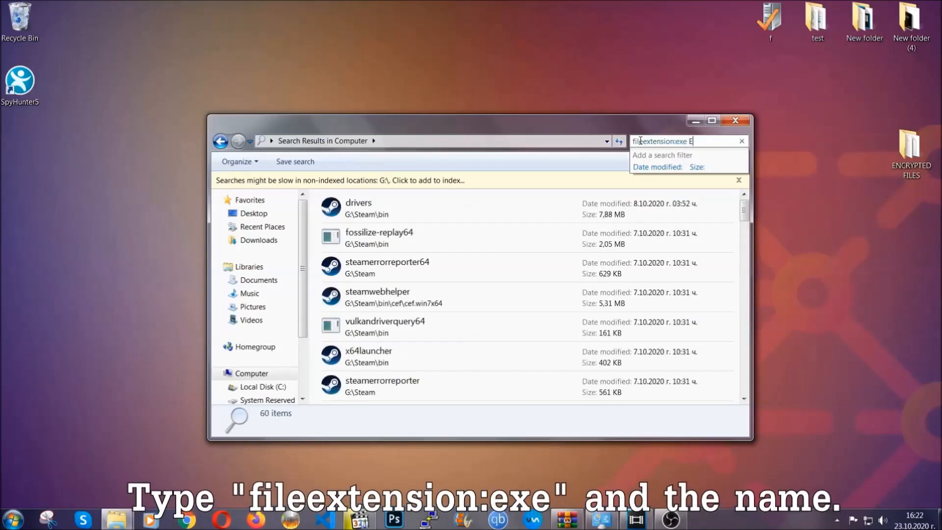
pyautogui.write('Example Virus Name')
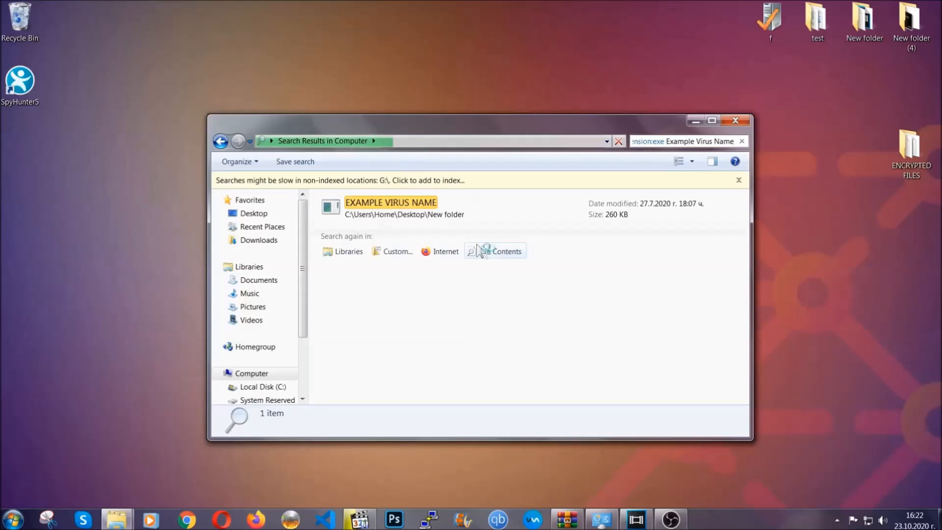
# Step: Delete the found EXAMPLE VIRUS NAME file, confirming its move to the Recycle Bin
pyautogui.click(411, 202)
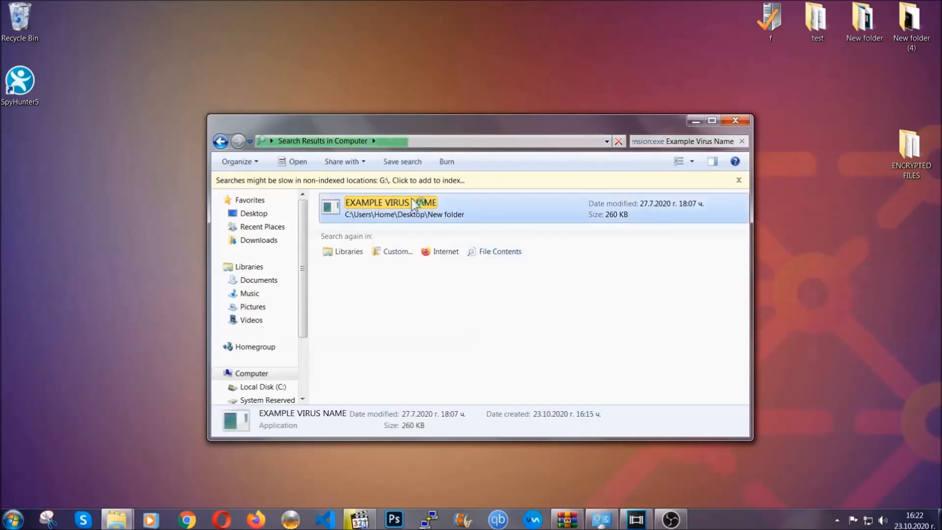
pyautogui.rightClick(410, 204)
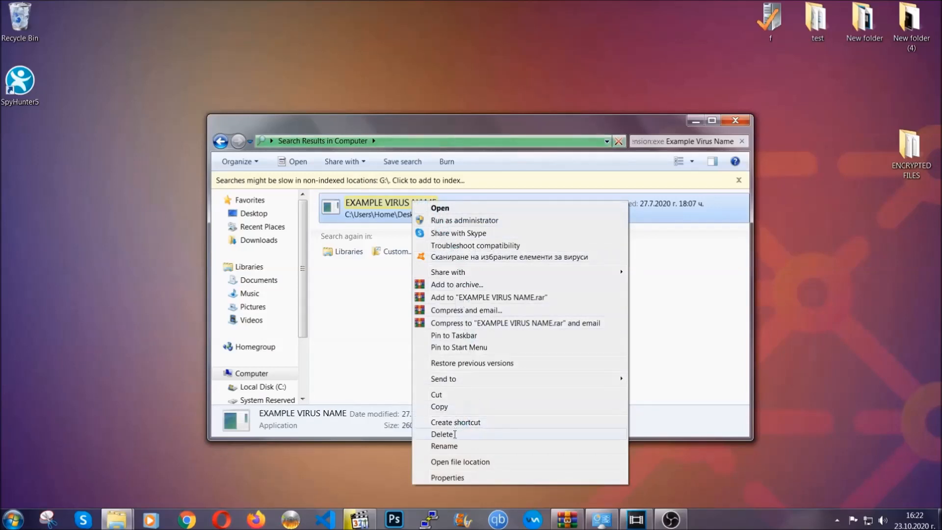
pyautogui.click(442, 433)
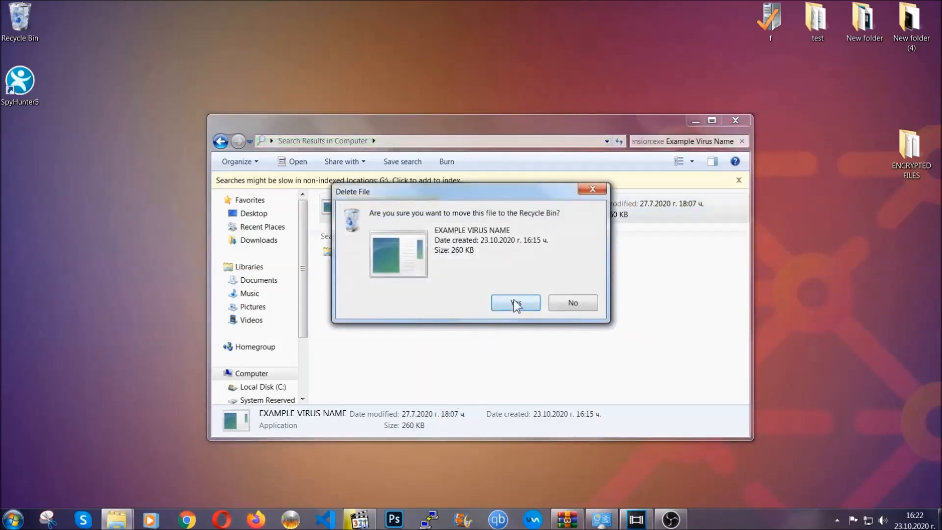
pyautogui.click(516, 303)
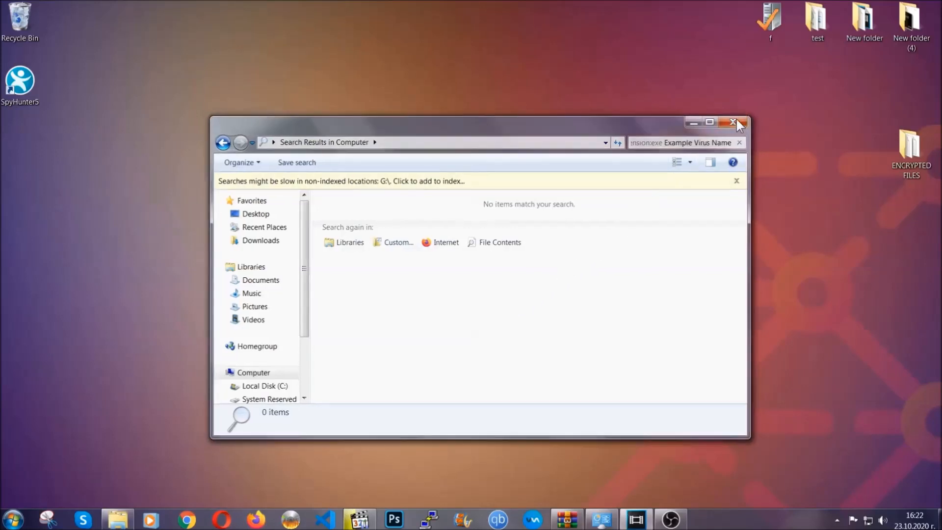
# Step: Close the search window and launch Registry Editor via Run with REGEDIT
pyautogui.click(734, 121)
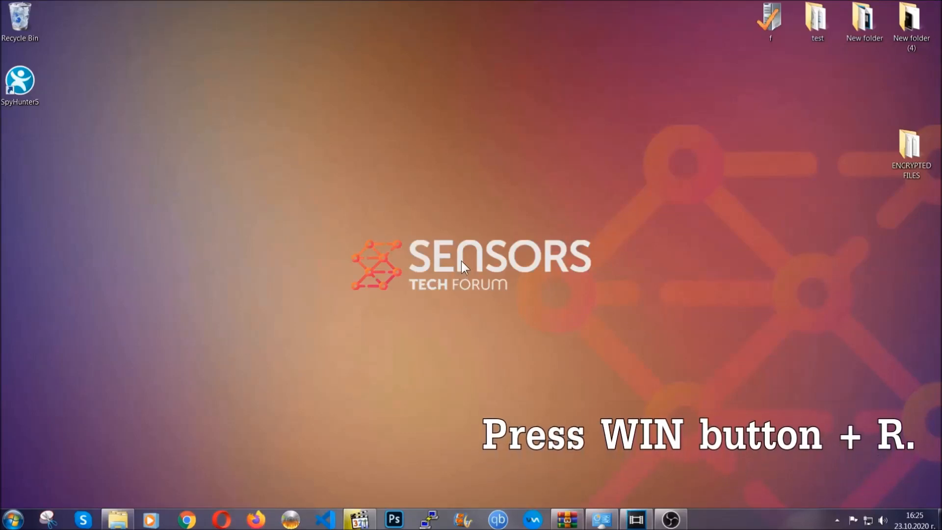
pyautogui.press('Win+r')
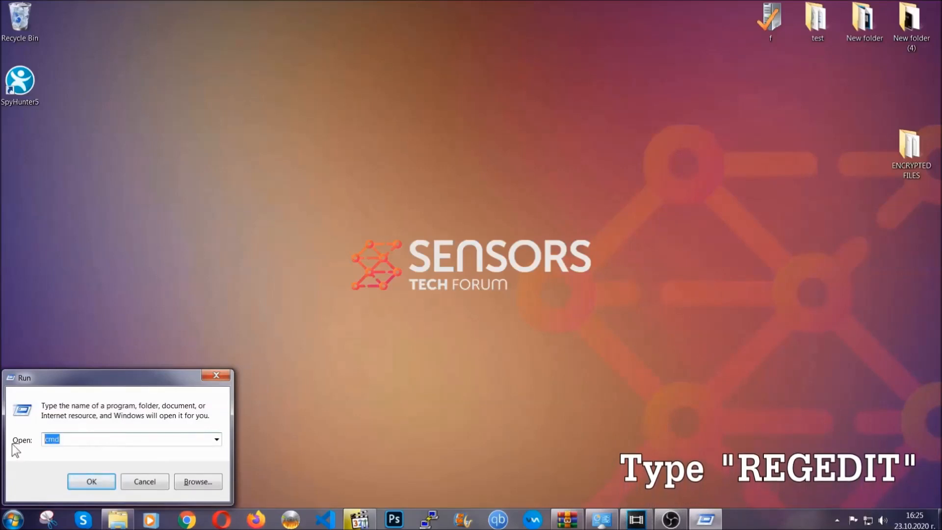
pyautogui.write('REGEDIT')
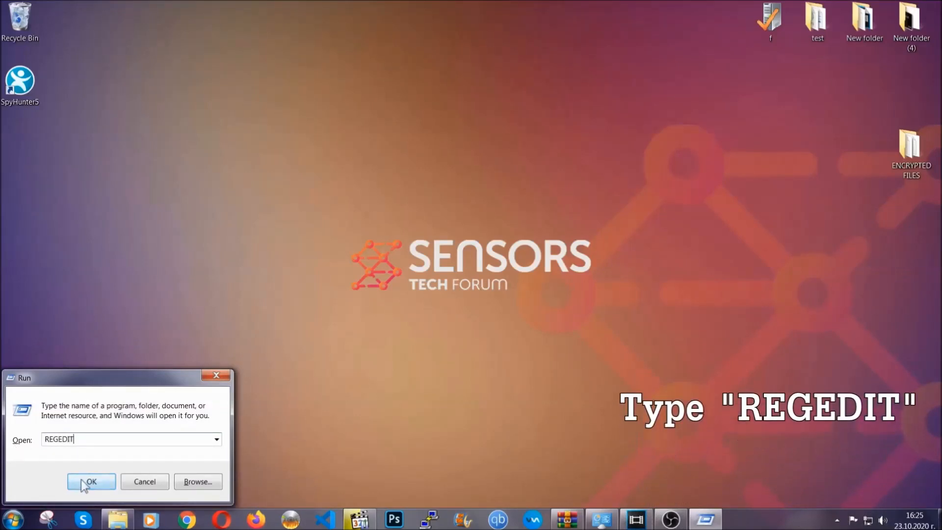
pyautogui.click(90, 481)
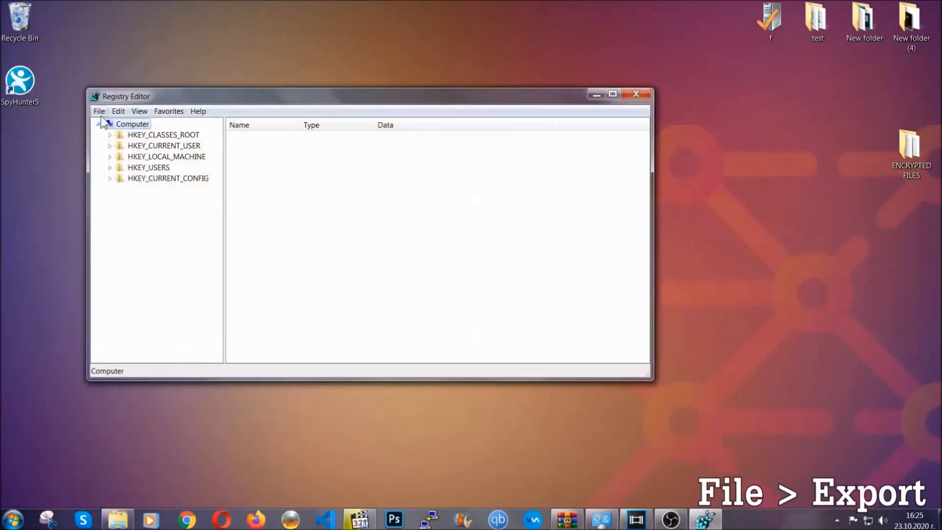
# Step: Export the entire registry to a file named BACKUP on the Desktop
pyautogui.click(98, 111)
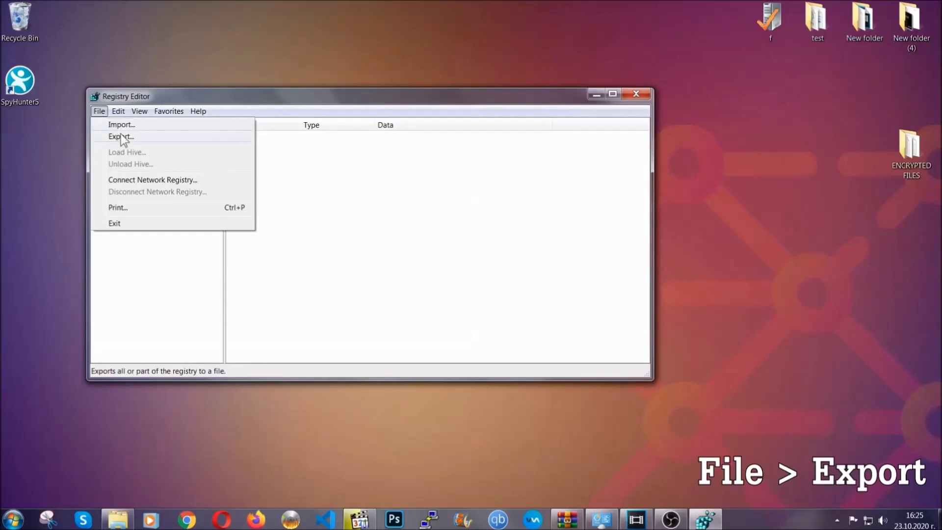
pyautogui.click(119, 136)
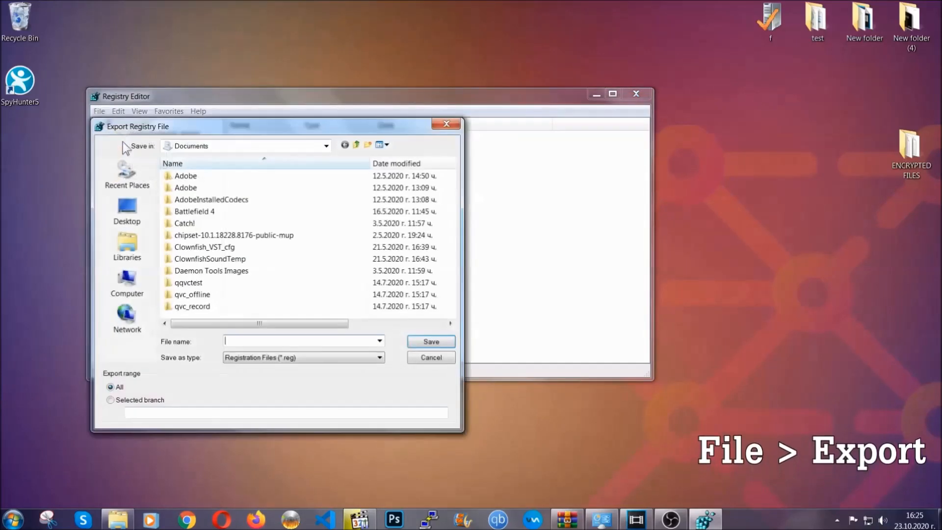
pyautogui.click(127, 211)
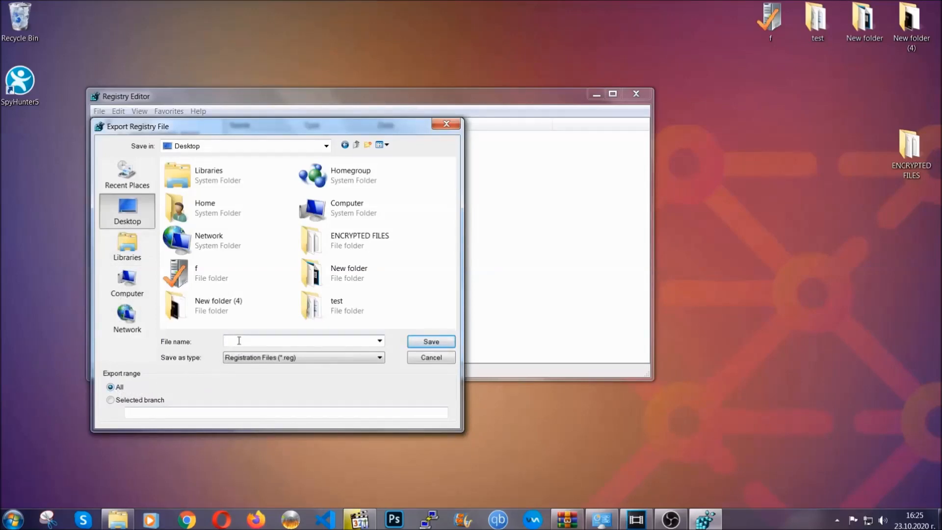
pyautogui.write('BACKUP')
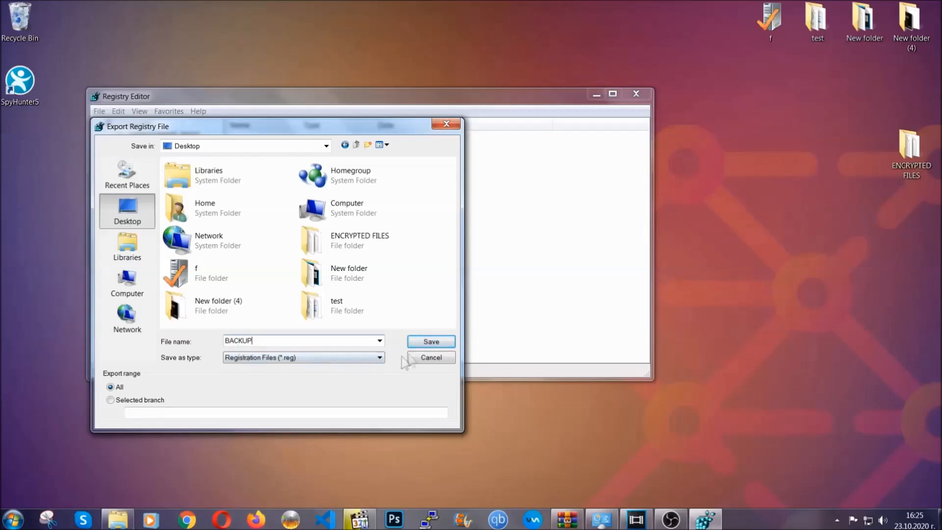
pyautogui.click(431, 342)
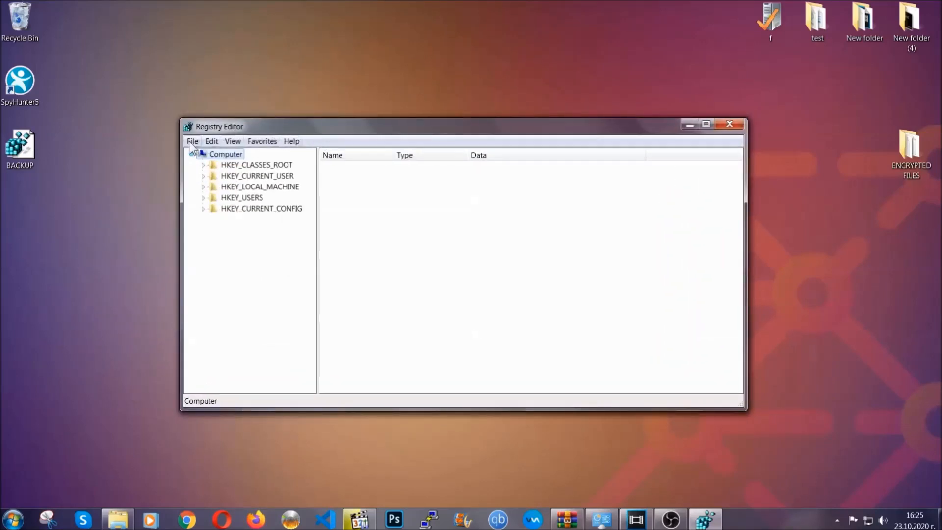
# Step: From HKEY_CURRENT_USER, search the registry for the RunOnce key under Windows CurrentVersion
pyautogui.click(192, 142)
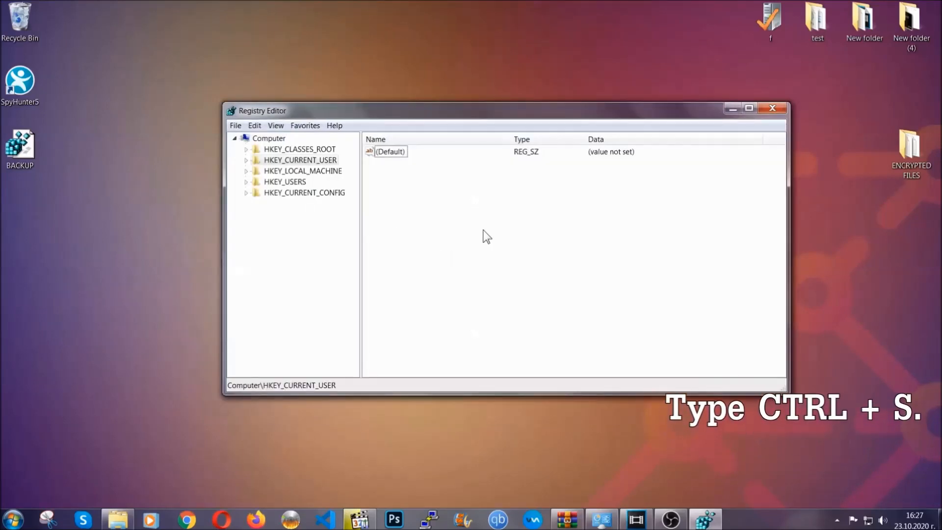
pyautogui.press('ctrl+f')
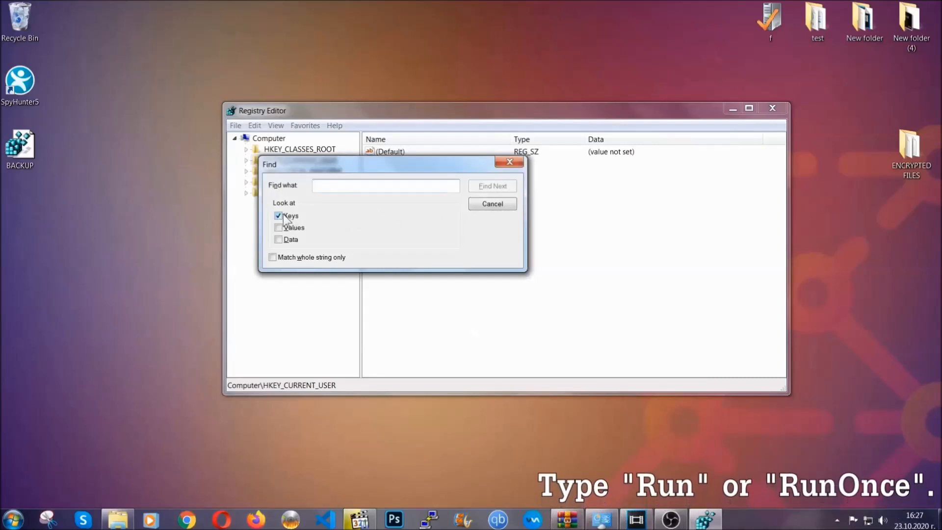
pyautogui.click(386, 185)
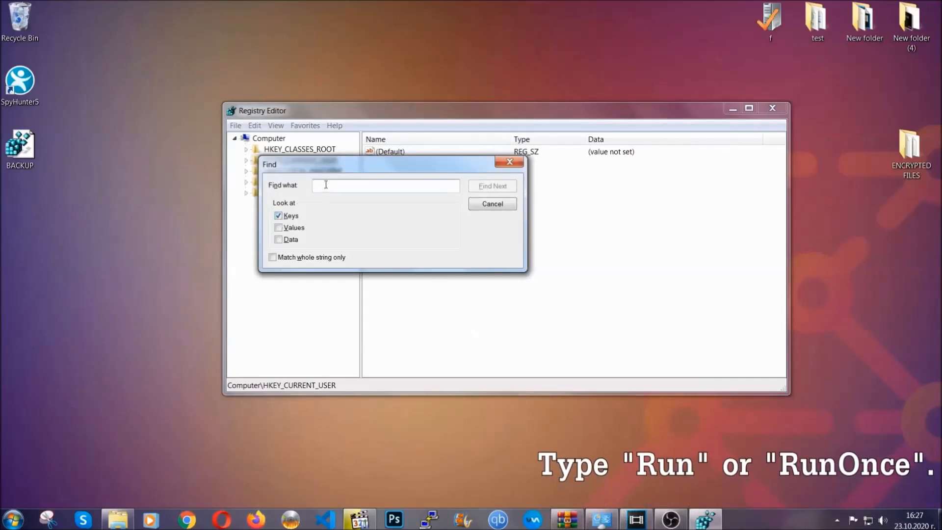
pyautogui.write('RunOnce')
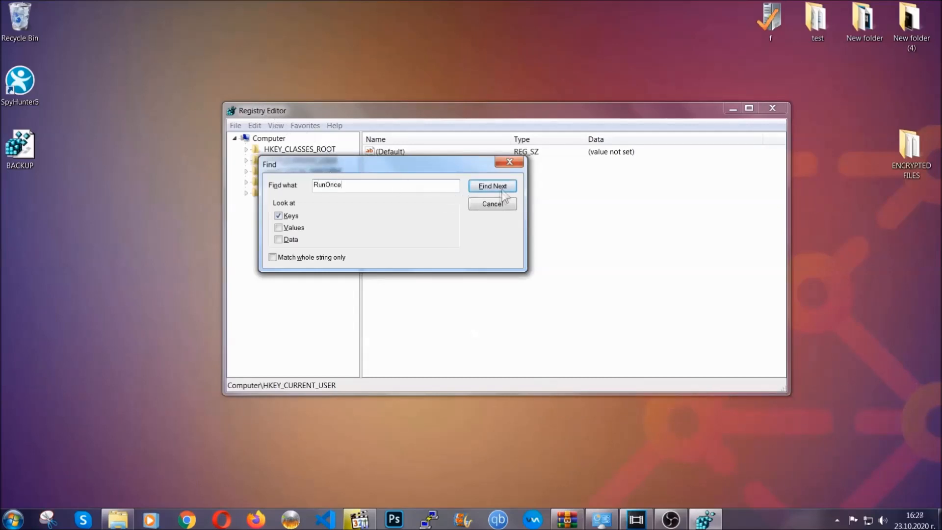
pyautogui.click(493, 187)
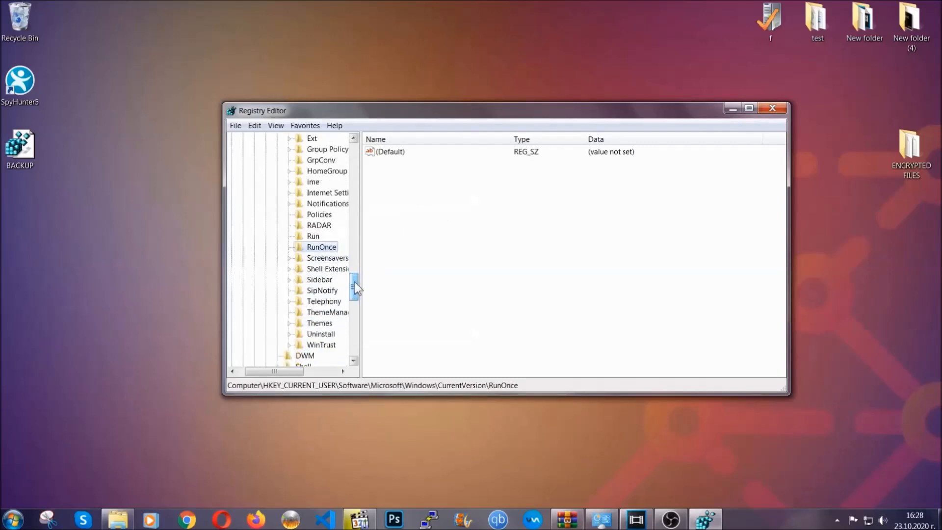
# Step: Delete THE VIRUS value from the current user's Run key, confirm, and close Registry Editor
pyautogui.click(313, 235)
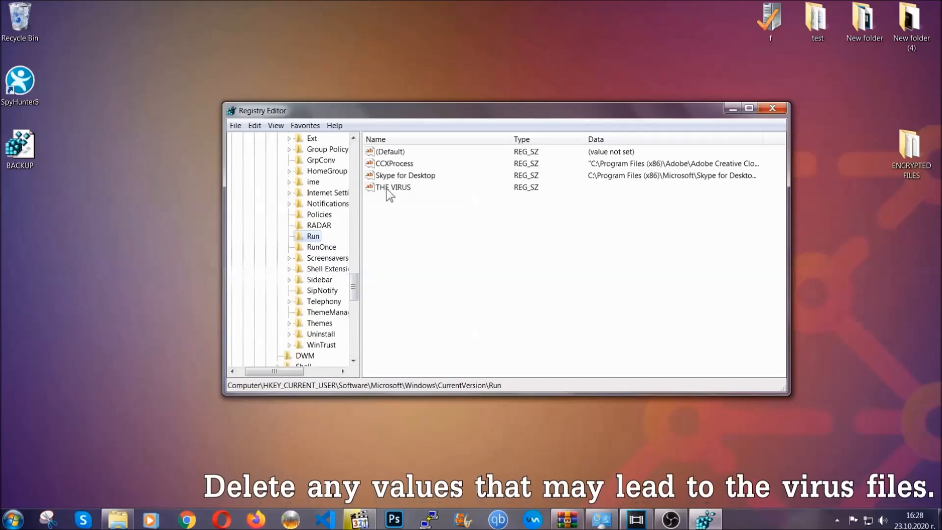
pyautogui.rightClick(393, 186)
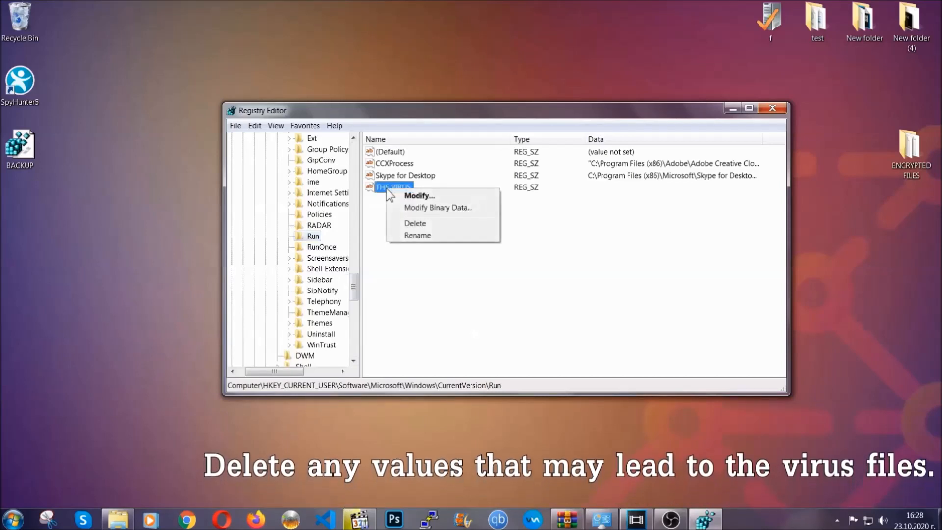
pyautogui.click(415, 224)
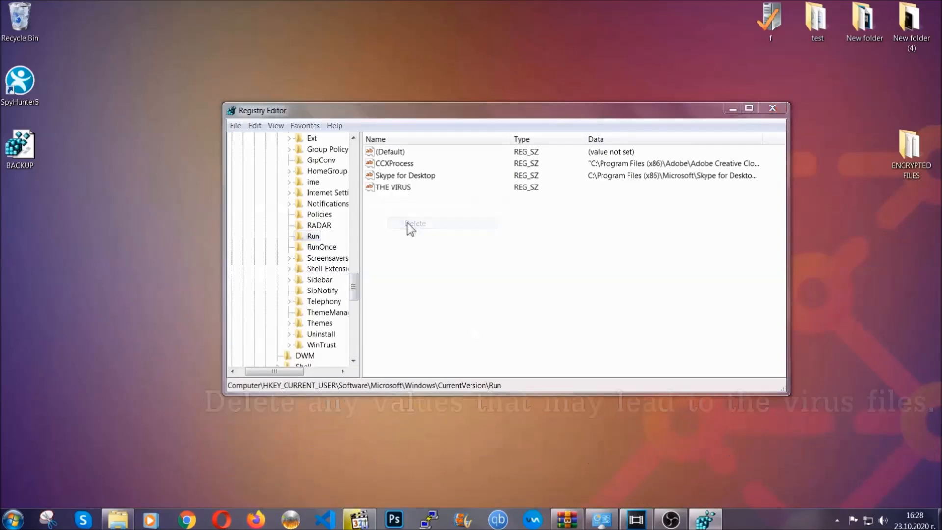
pyautogui.click(416, 224)
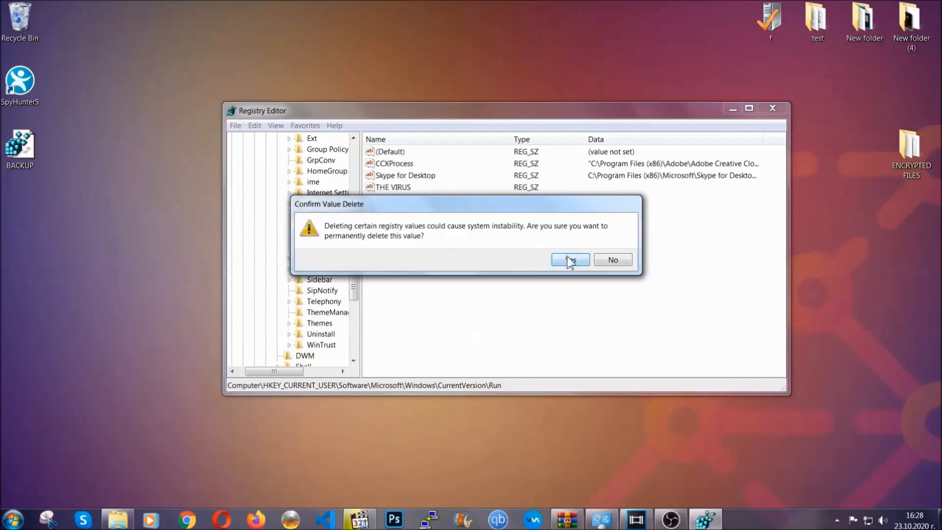
pyautogui.click(570, 259)
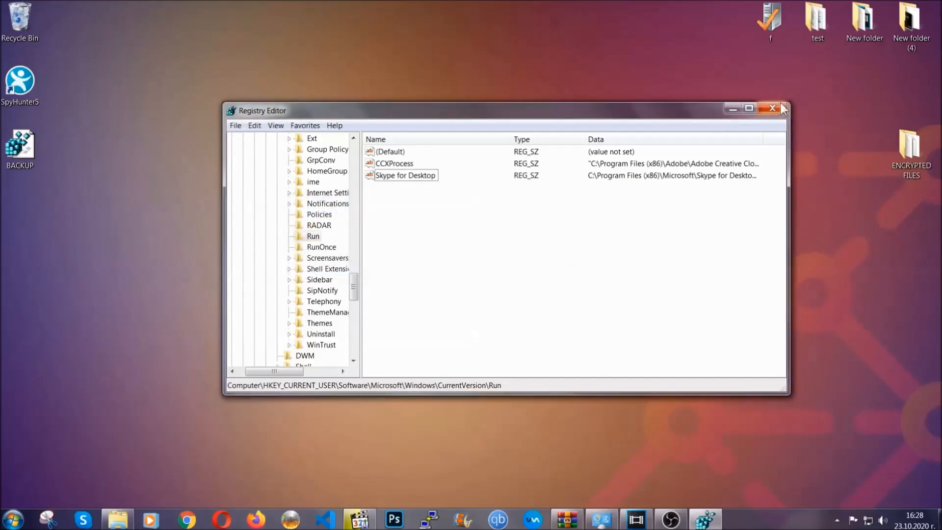
pyautogui.click(771, 108)
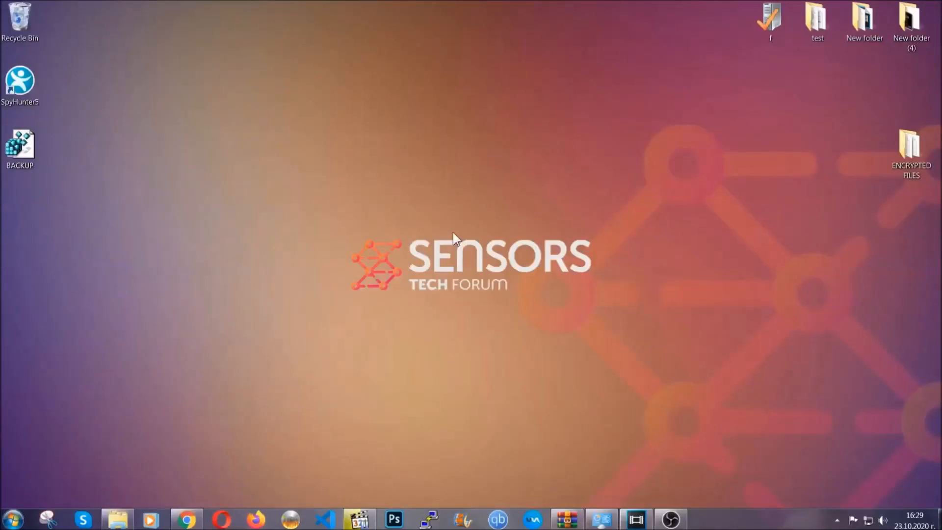
pyautogui.moveTo(280, 368)
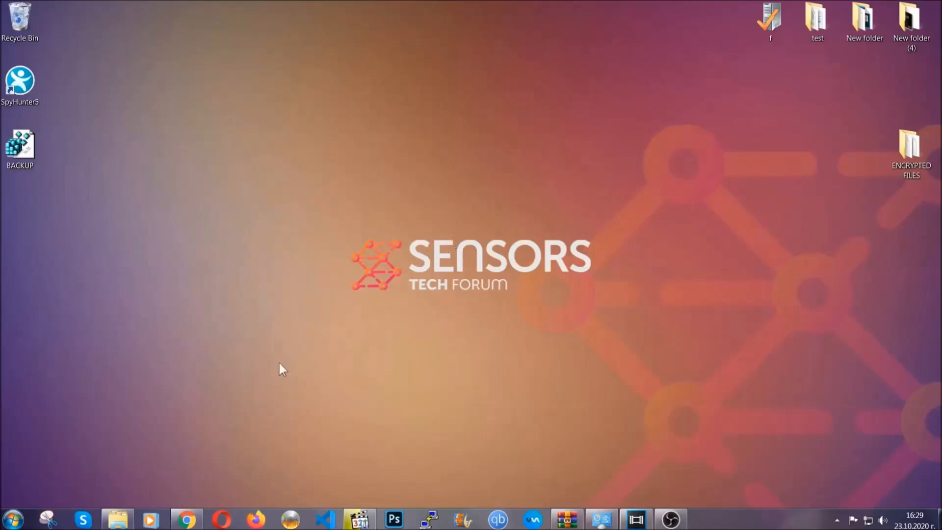
# Step: Reach the article's methods list and expand Method 2 - Restore Data via Windows Backup
pyautogui.click(186, 519)
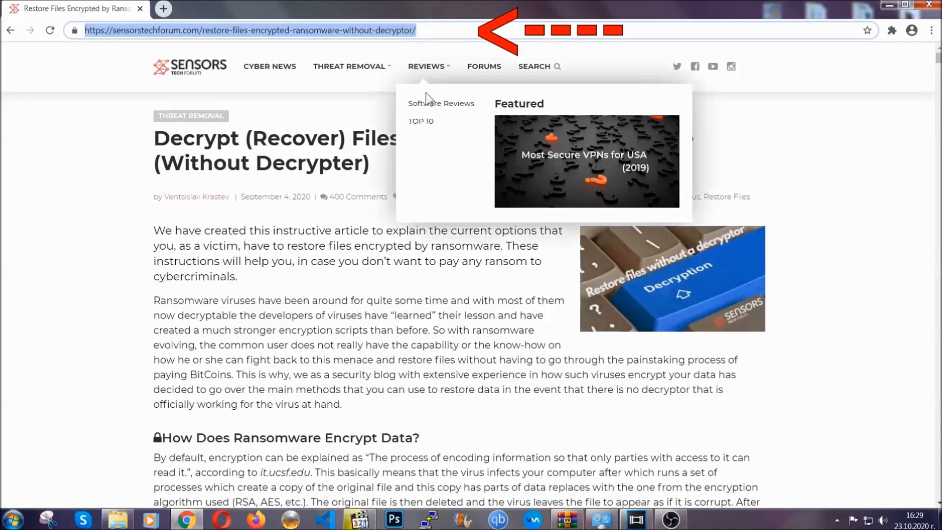
pyautogui.scroll(-3)
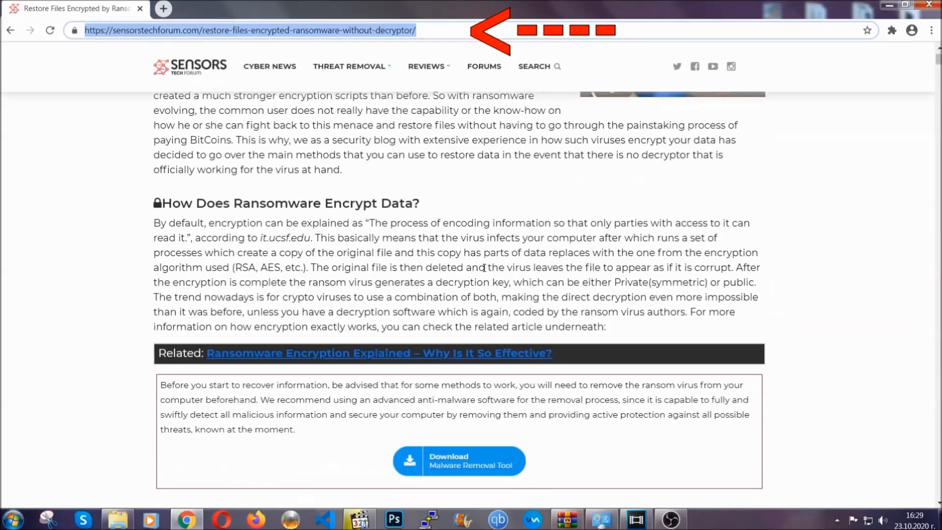
pyautogui.scroll(-3)
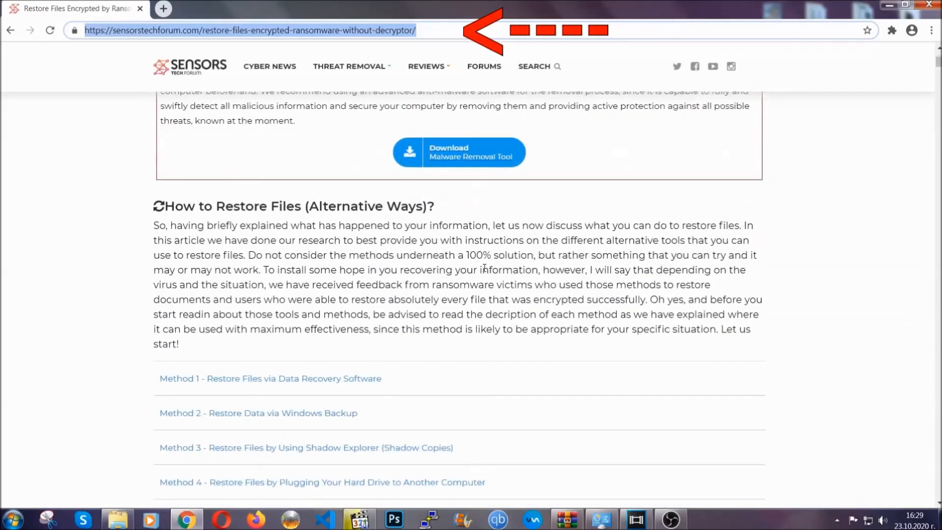
pyautogui.scroll(-3)
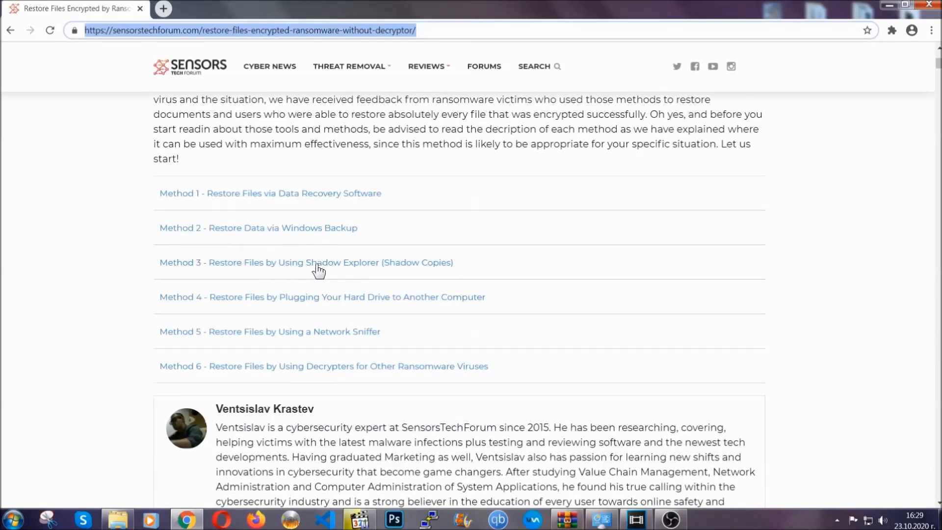
pyautogui.moveTo(338, 309)
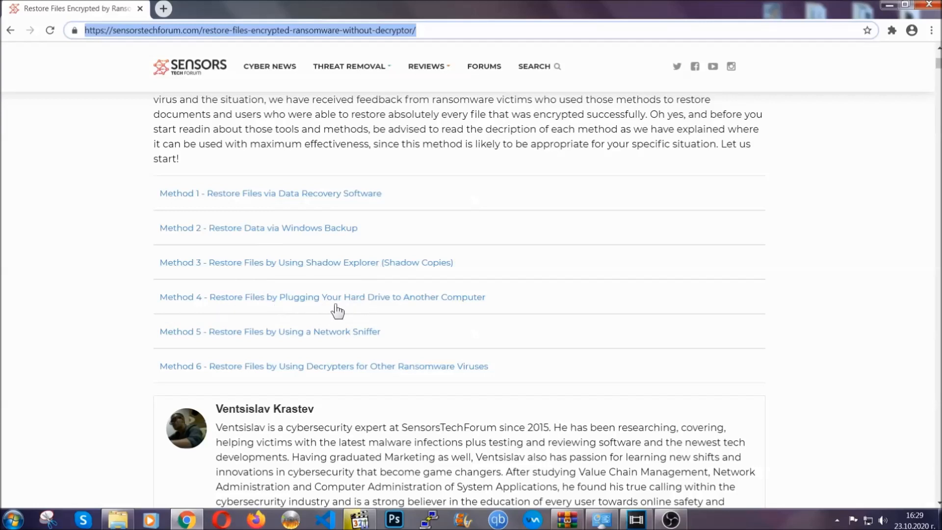
pyautogui.click(258, 228)
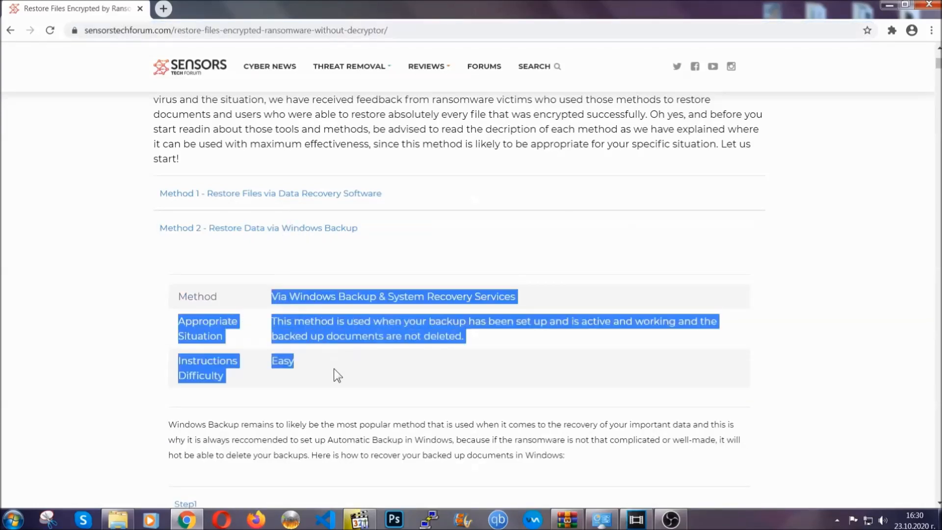
# Step: Expand Step1, read through the Run window, Settings and Backup steps, then return to the article top
pyautogui.scroll(-3)
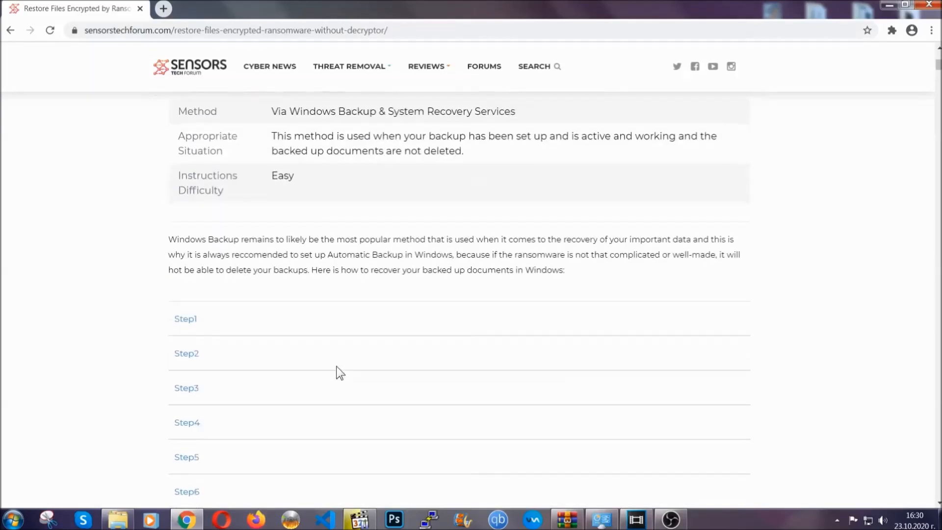
pyautogui.click(184, 319)
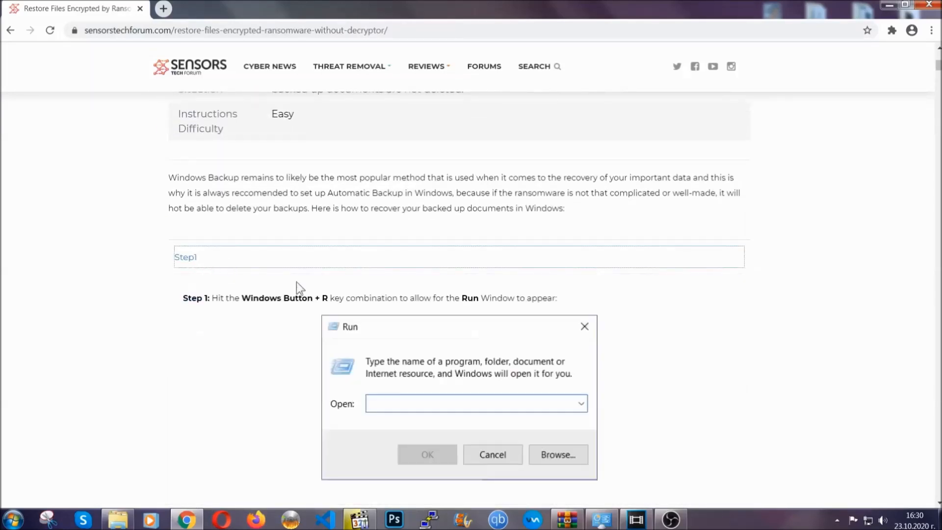
pyautogui.scroll(-3)
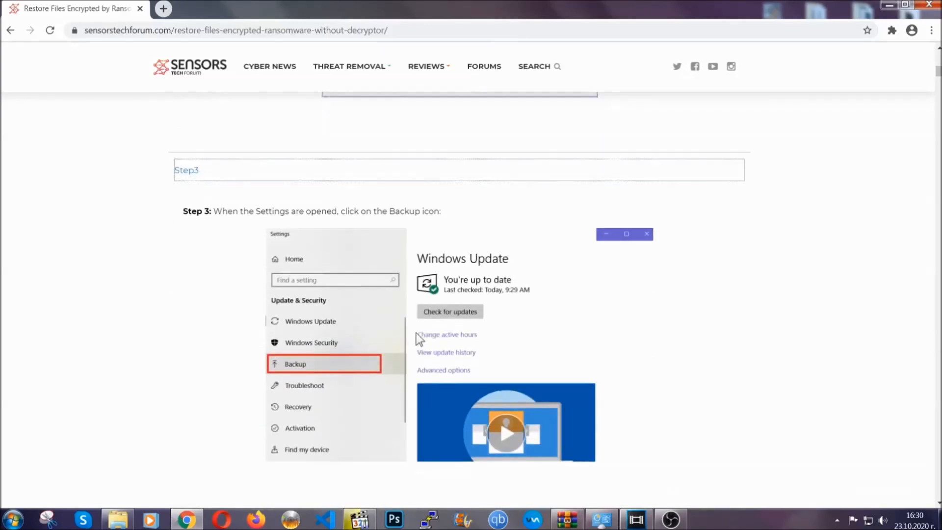
pyautogui.scroll(-3)
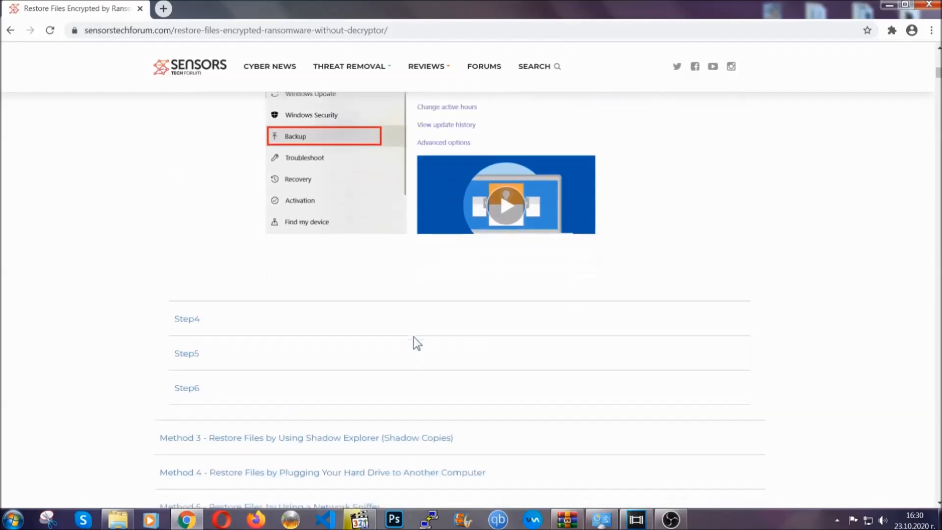
pyautogui.scroll(-3)
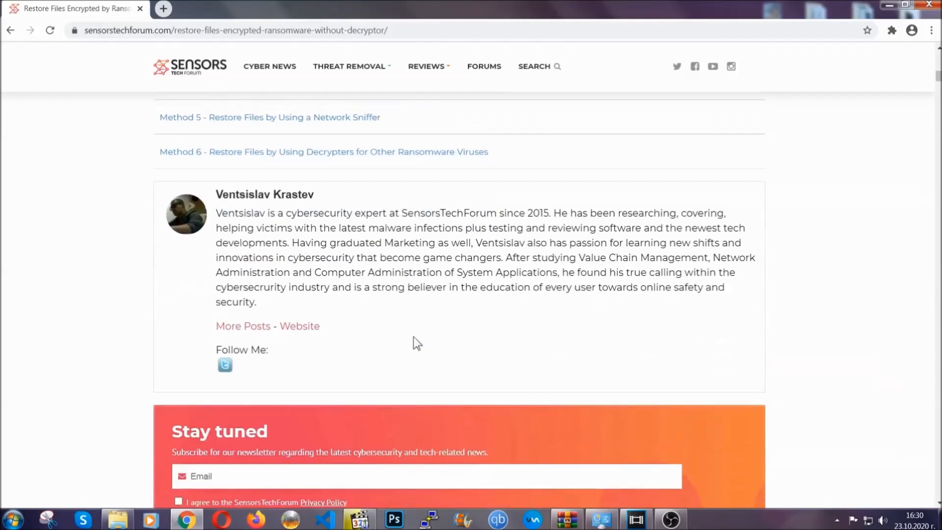
pyautogui.scroll(3)
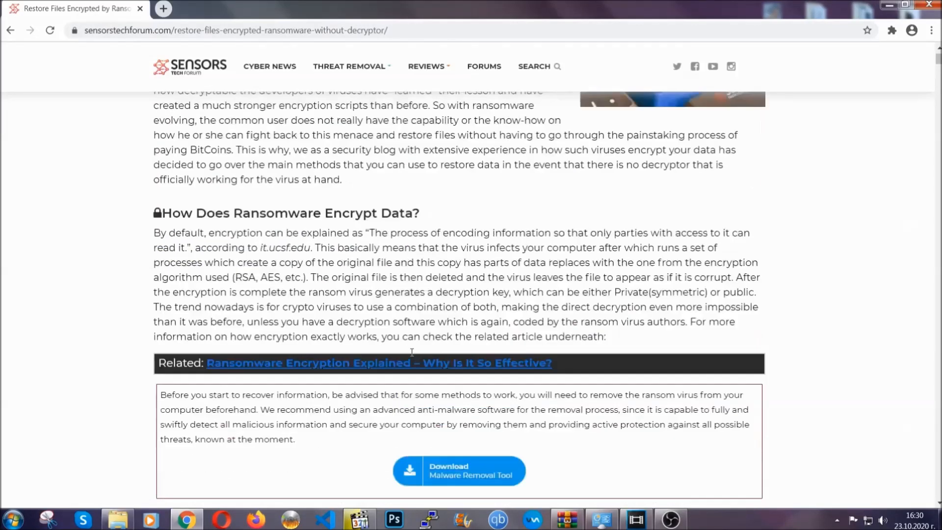
pyautogui.scroll(3)
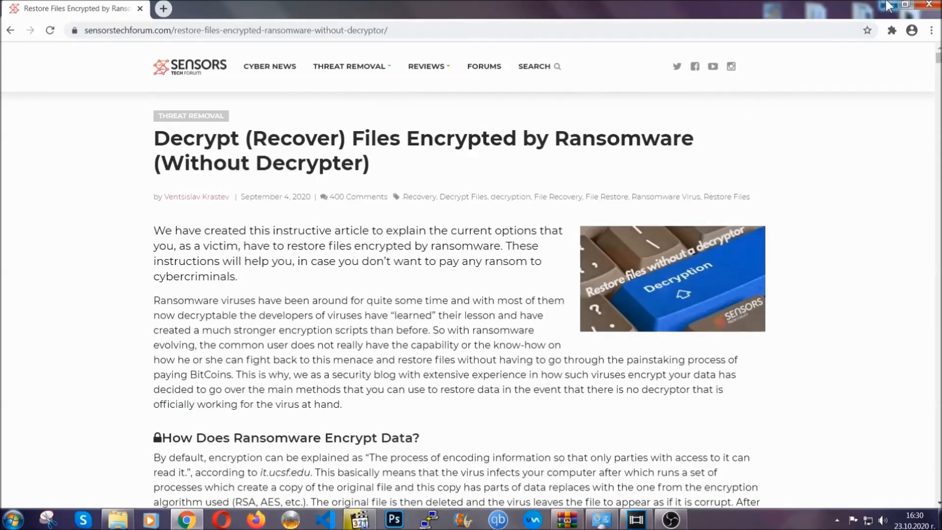